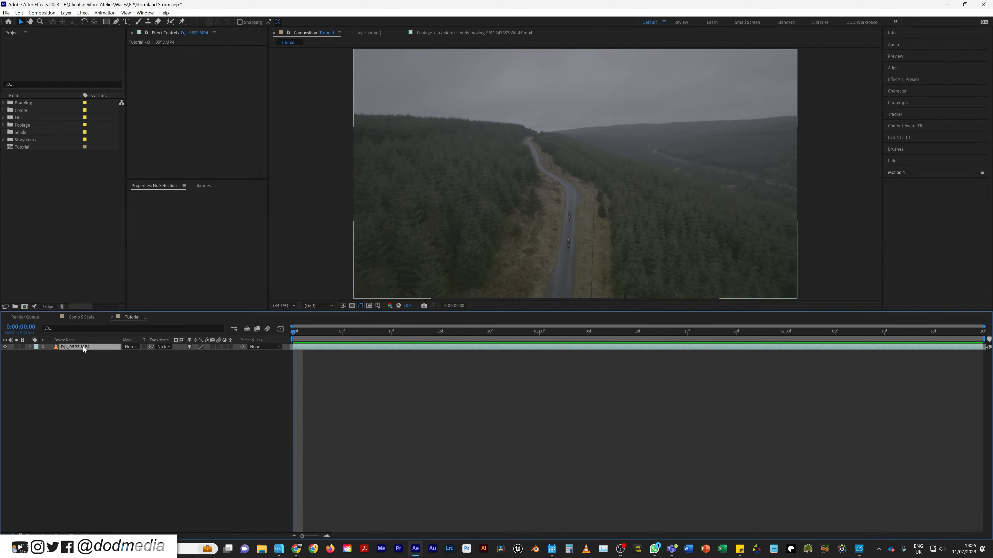
# Step: Mask the rider on the drone footage layer with mode None and Mask Path keyframes enabled
pyautogui.click(74, 347)
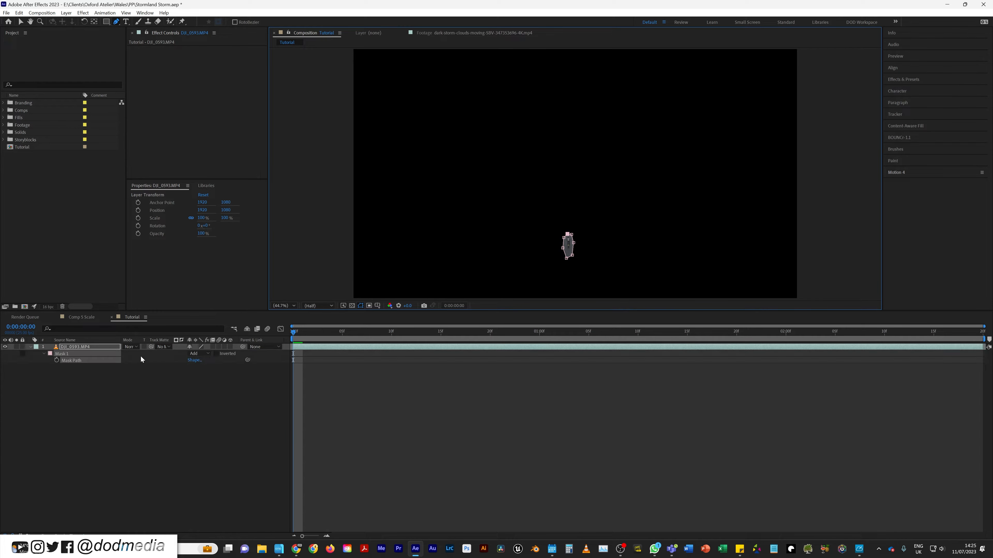
pyautogui.click(195, 354)
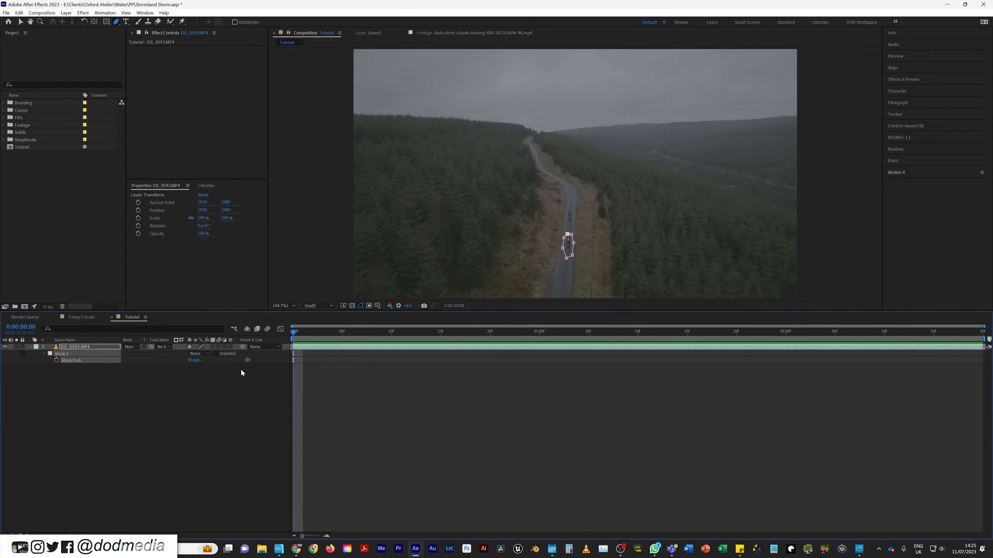
pyautogui.click(57, 360)
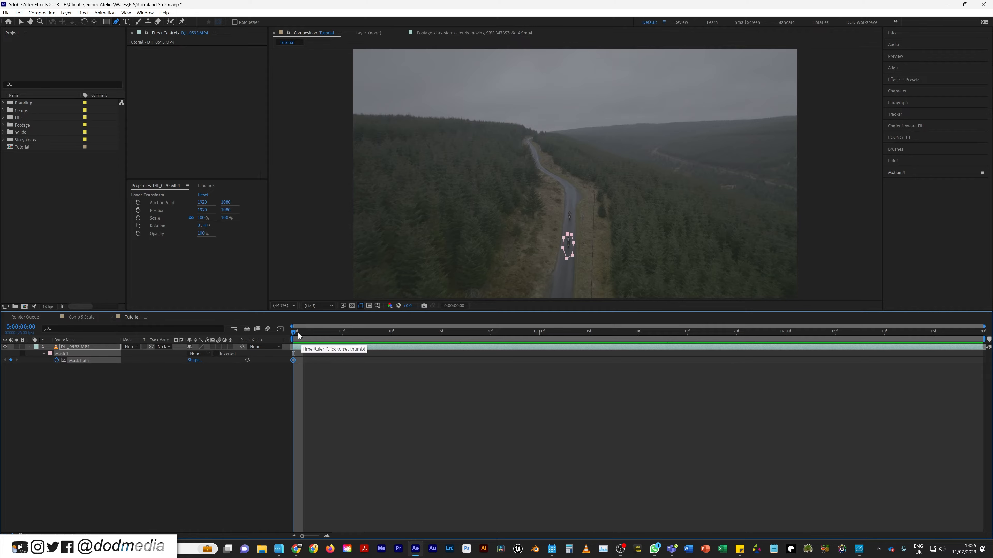
pyautogui.click(984, 331)
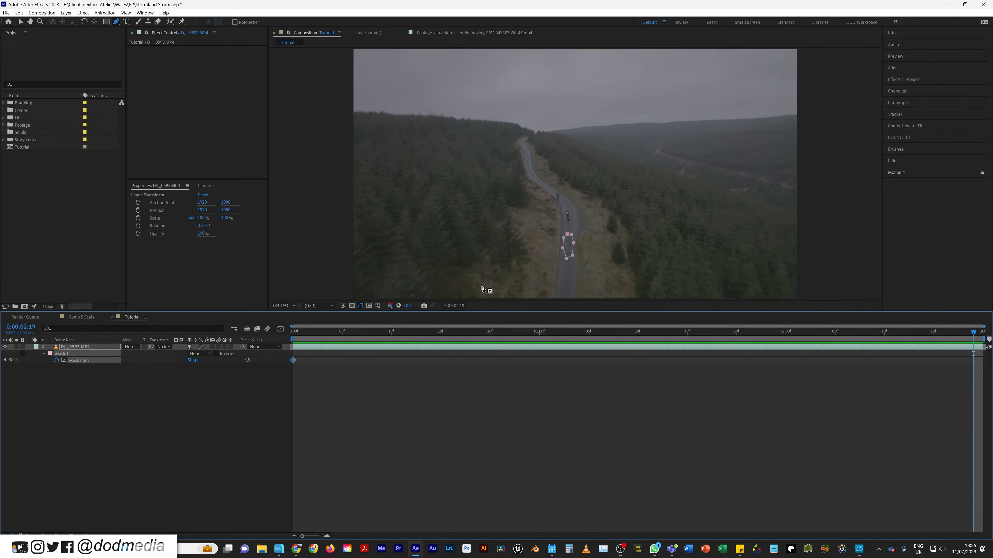
# Step: Reposition the mask onto the rider at later frames so it tracks through the clip
pyautogui.moveTo(568, 248); pyautogui.dragTo(568, 219)
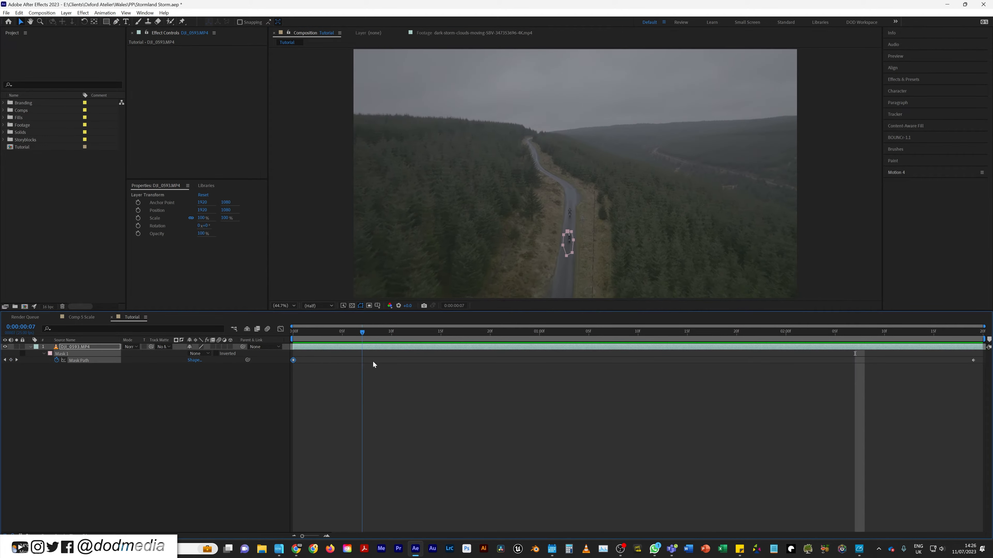
pyautogui.click(628, 331)
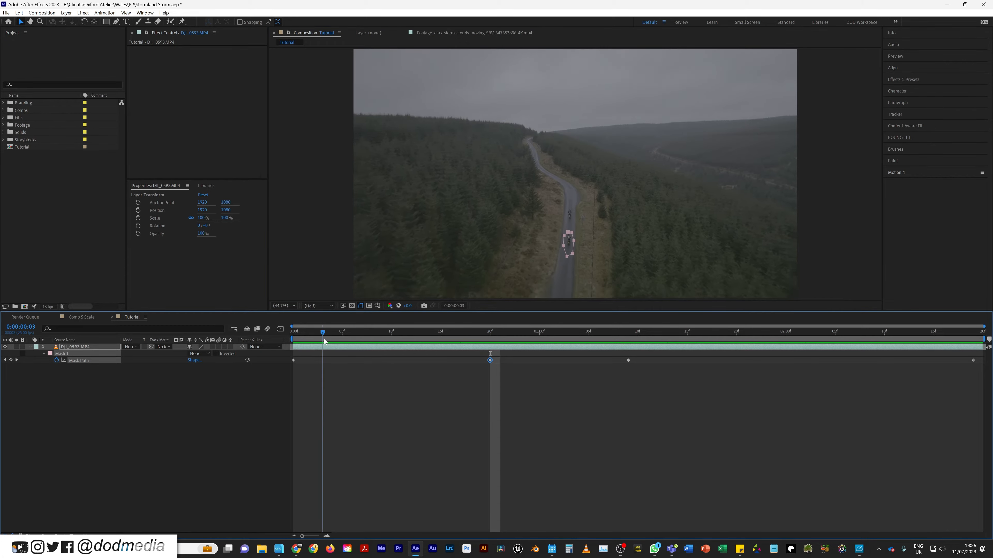
pyautogui.click(677, 331)
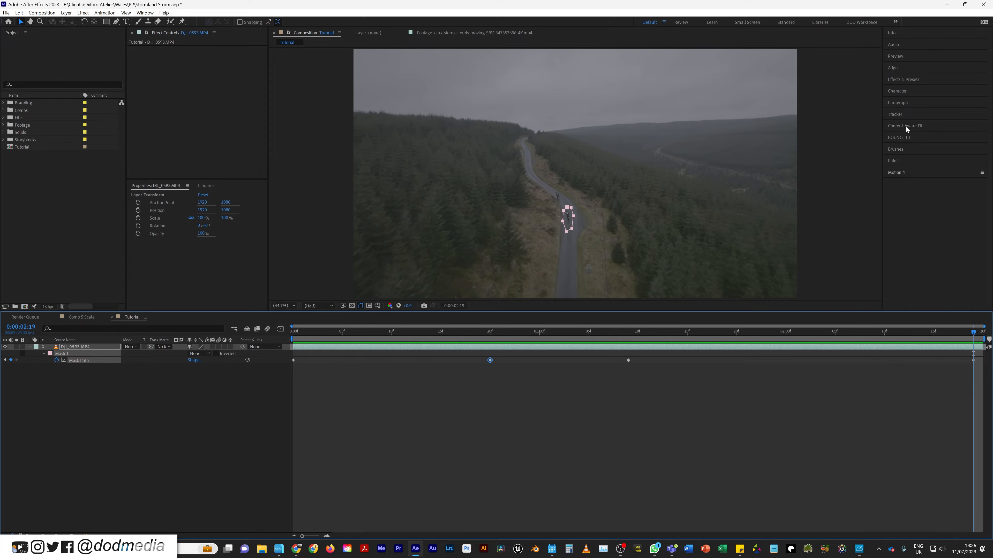
# Step: Set the rider mask to Subtract and generate a Content-Aware Fill layer over the drone clip
pyautogui.click(197, 353)
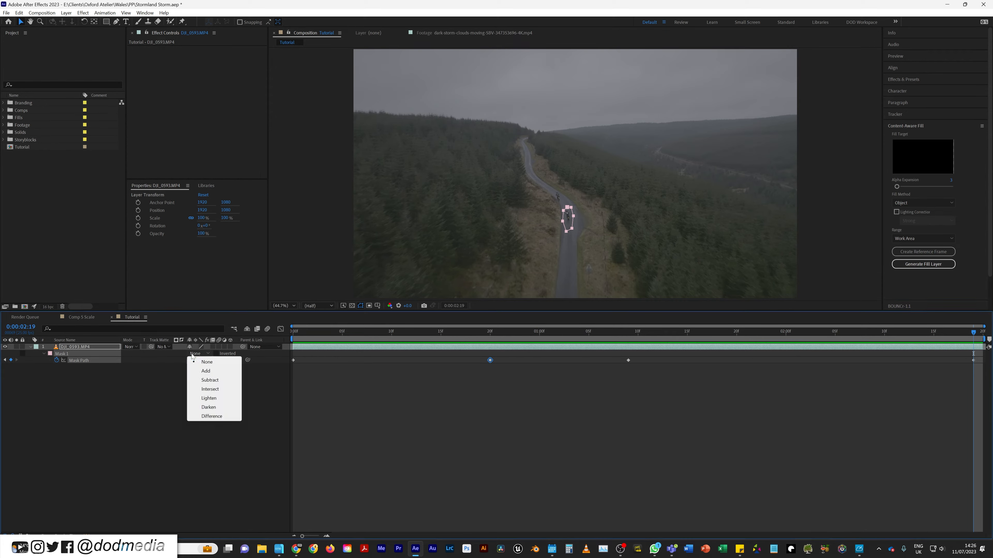
pyautogui.click(210, 380)
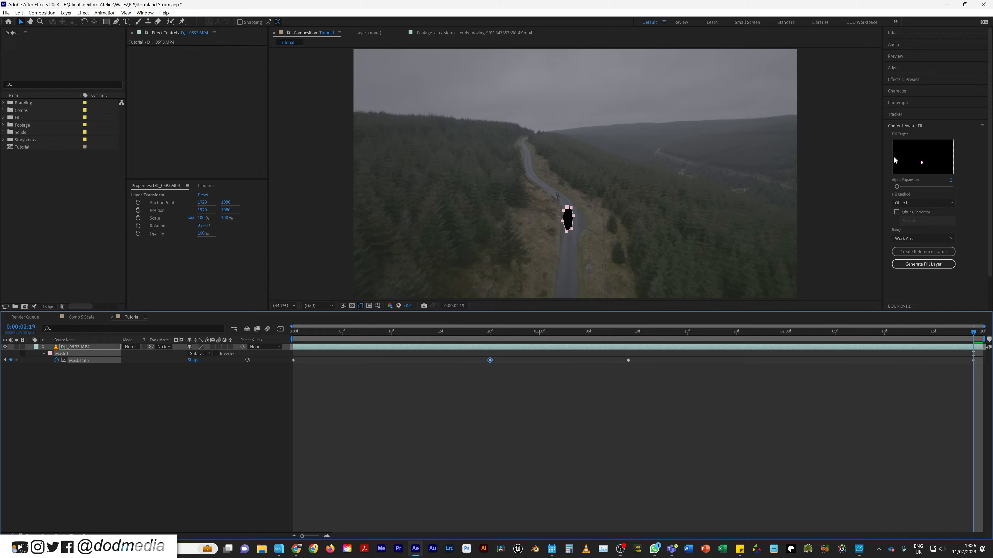
pyautogui.moveTo(943, 150)
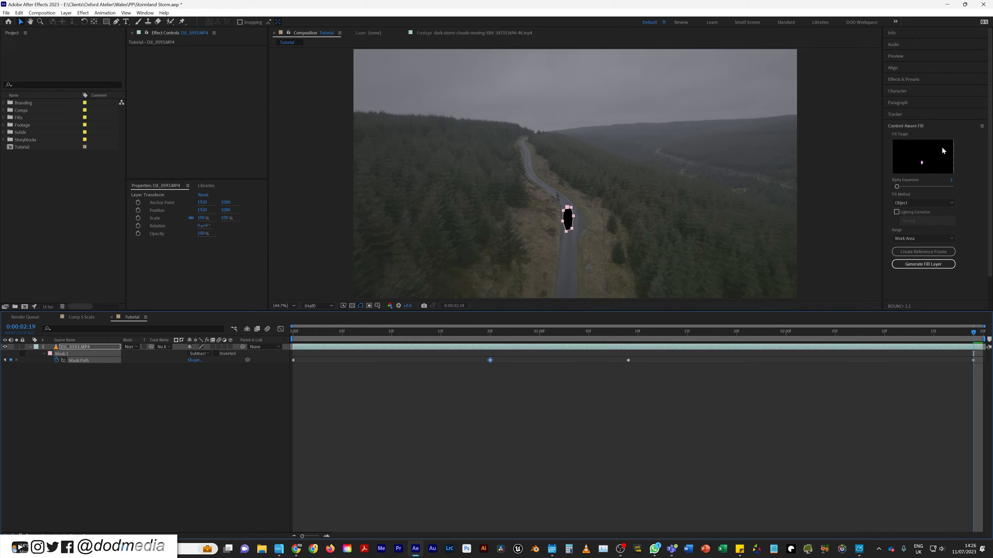
pyautogui.click(923, 265)
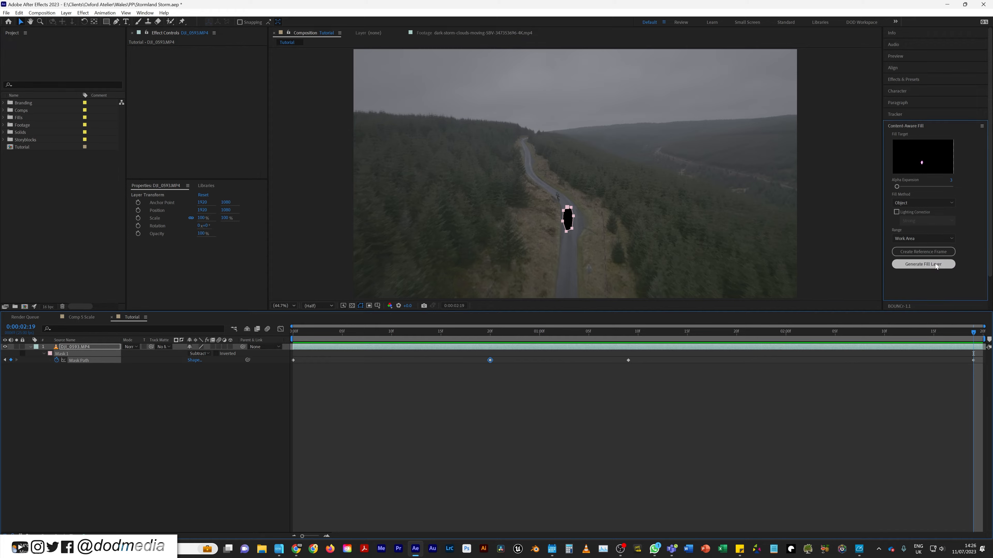
pyautogui.click(922, 264)
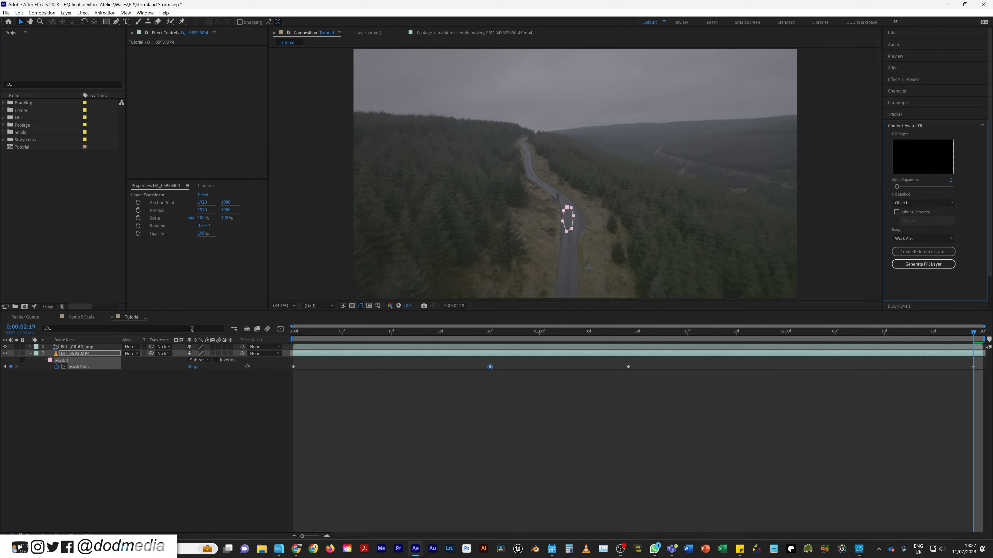
pyautogui.click(76, 347)
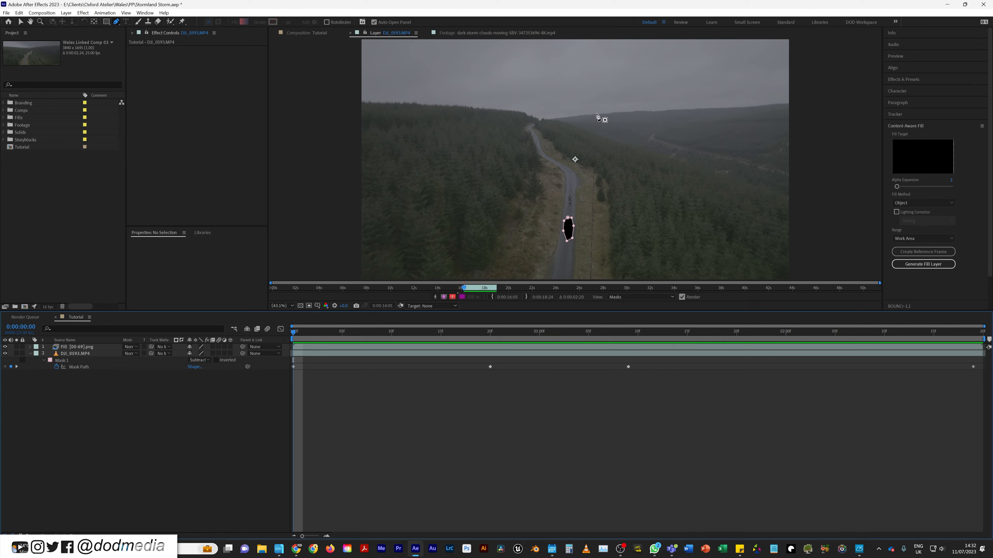
pyautogui.moveTo(446, 110)
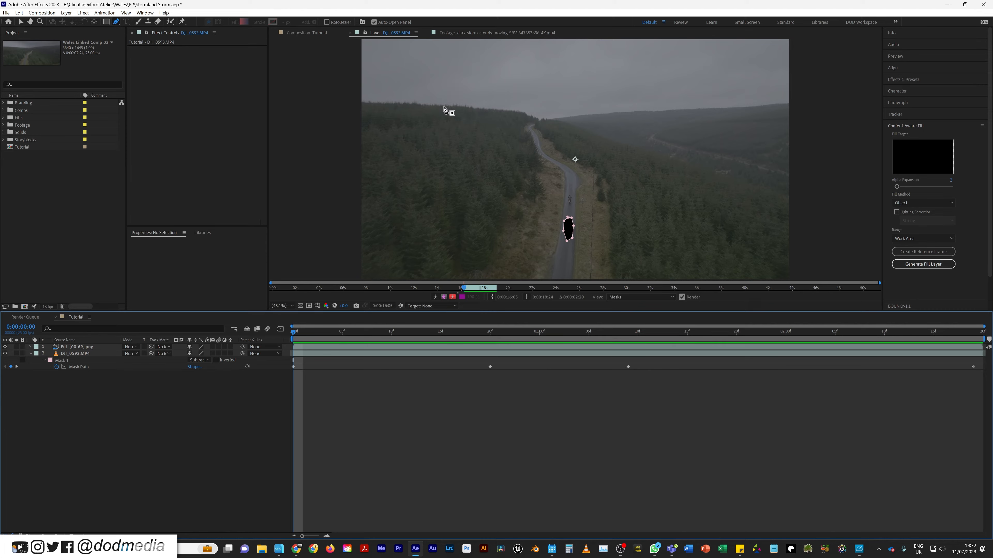
pyautogui.moveTo(541, 120)
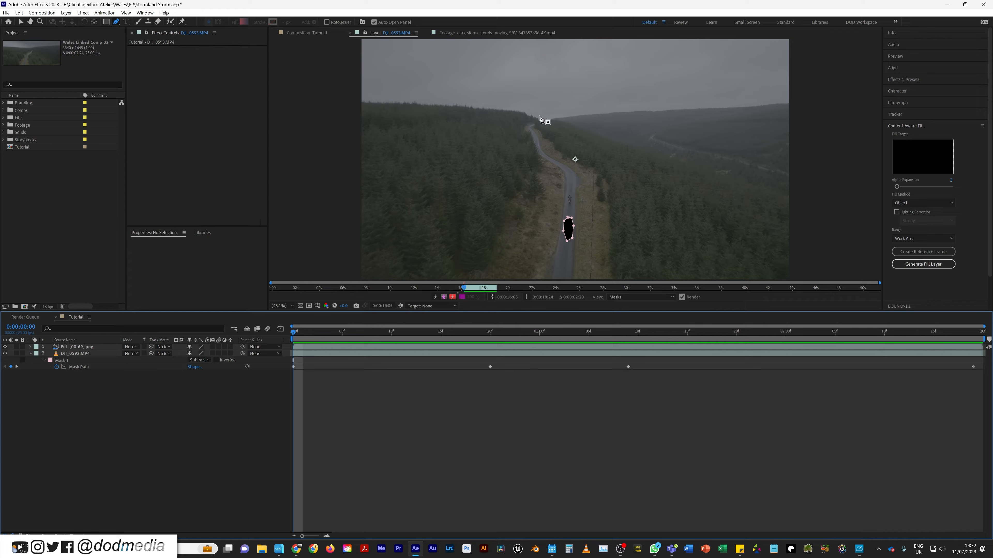
pyautogui.moveTo(717, 177)
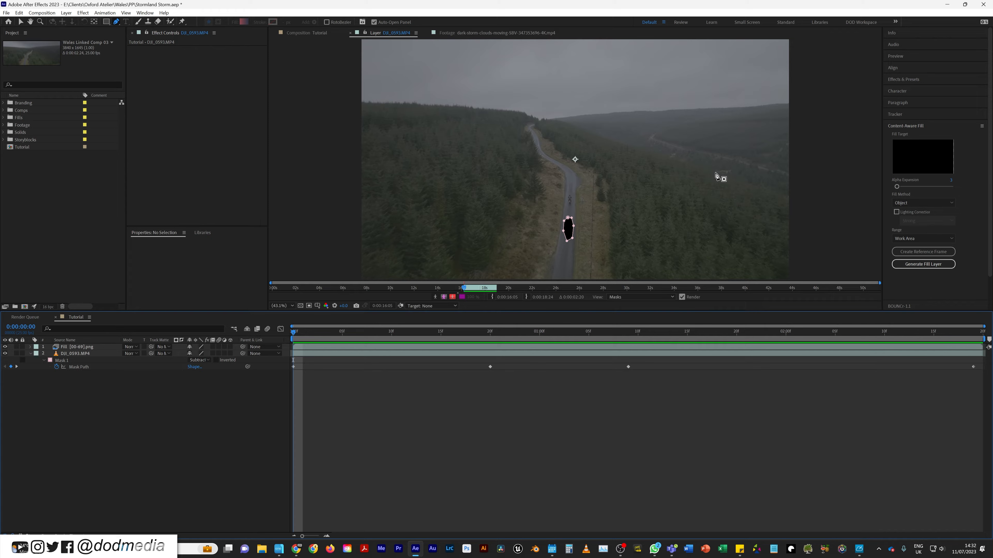
pyautogui.moveTo(674, 199)
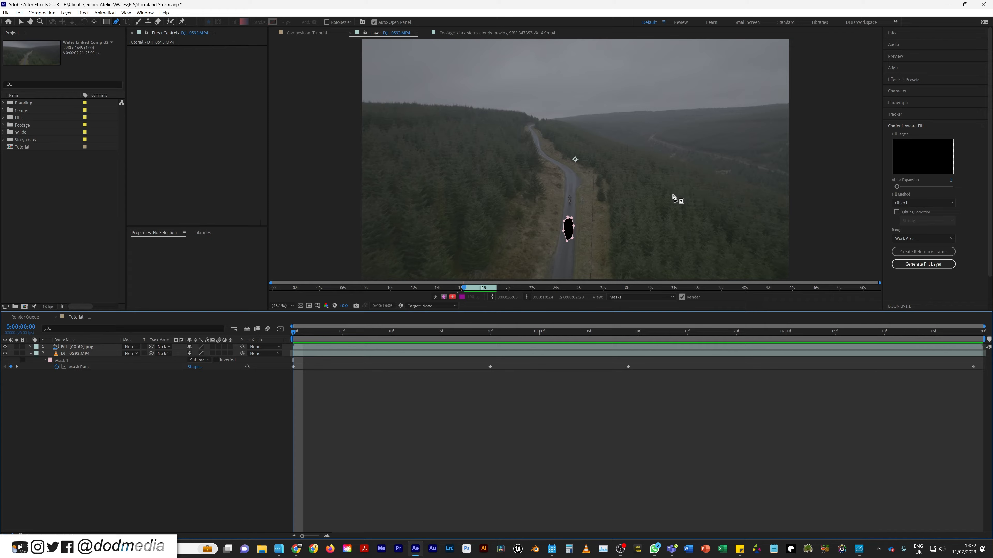
pyautogui.moveTo(674, 197)
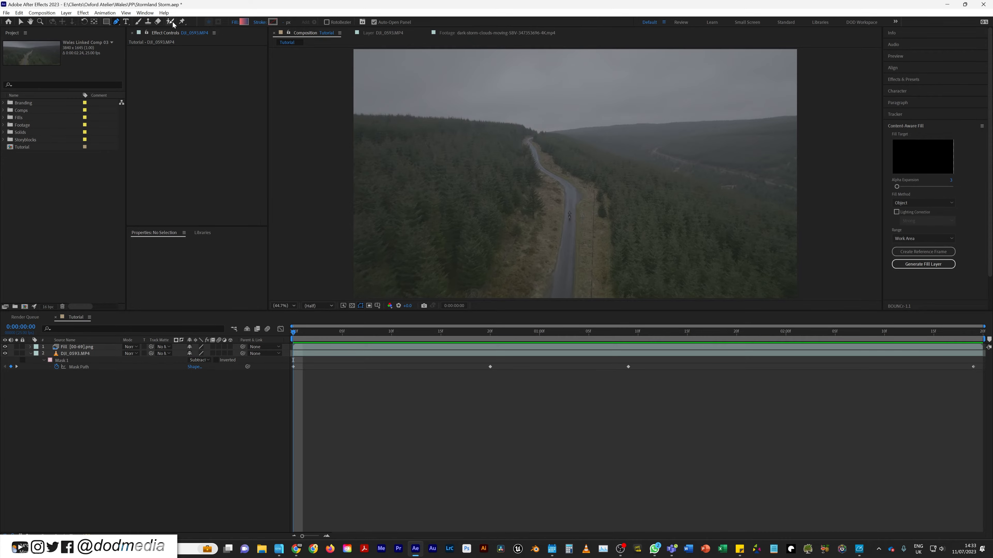
# Step: Switch to the Roto Brush tool for the D0_0593.MP4 layer view
pyautogui.click(169, 22)
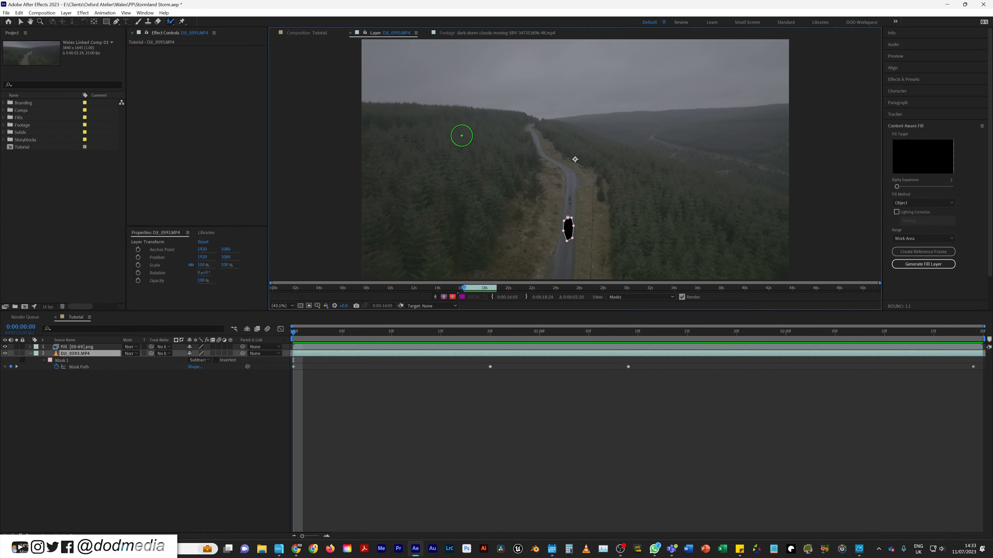
# Step: Paint Roto Brush strokes marking the forest as foreground and the sky as background
pyautogui.moveTo(461, 135); pyautogui.dragTo(406, 125)
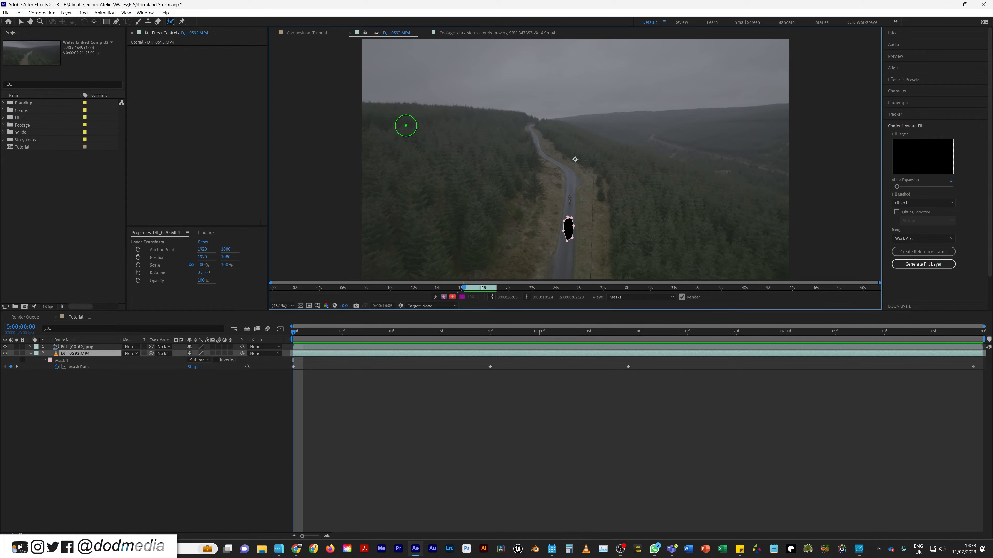
pyautogui.moveTo(405, 125); pyautogui.dragTo(595, 236)
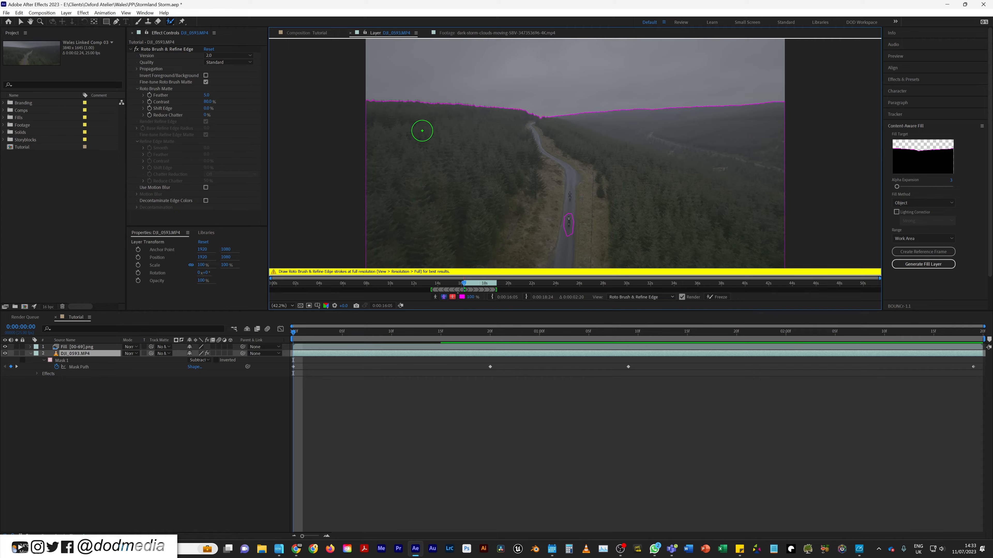
pyautogui.moveTo(423, 131); pyautogui.dragTo(408, 68)
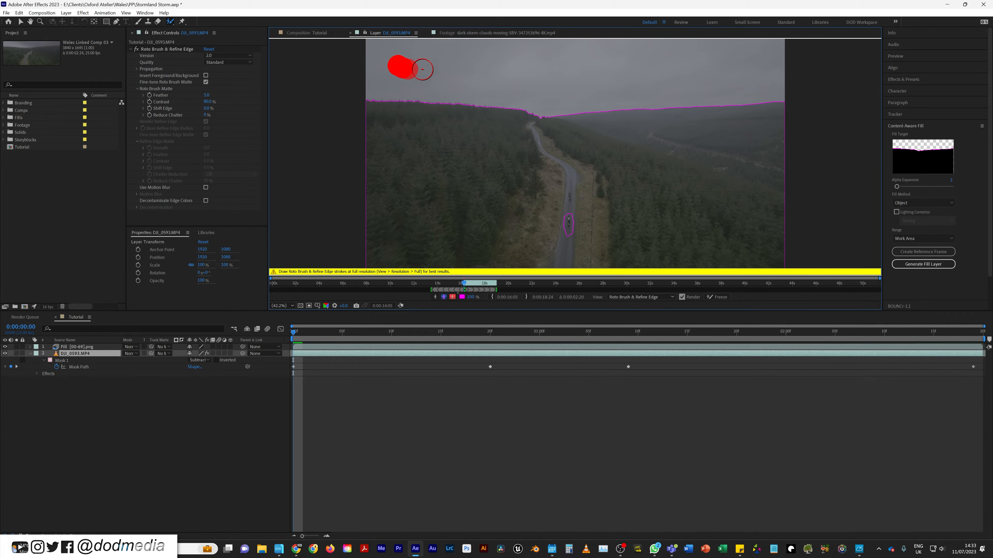
pyautogui.moveTo(412, 63); pyautogui.dragTo(766, 63)
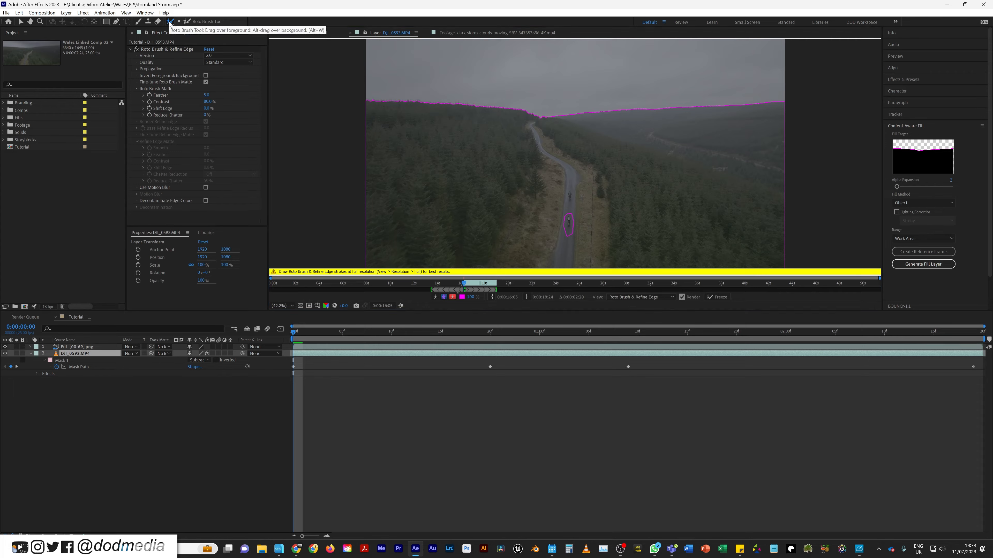
# Step: Refine the treeline edge of the matte against the sky with Refine Edge strokes
pyautogui.click(170, 22)
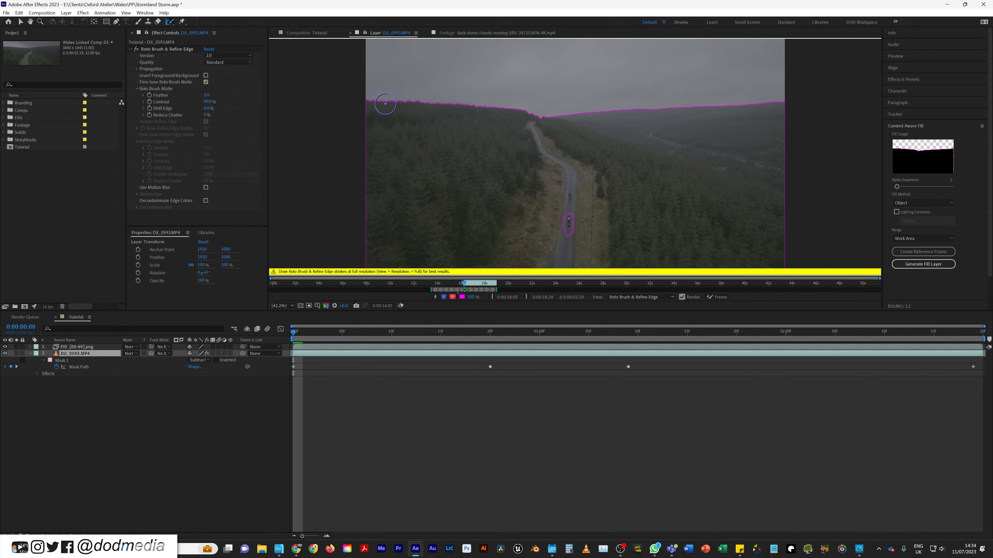
pyautogui.moveTo(384, 103); pyautogui.dragTo(457, 103)
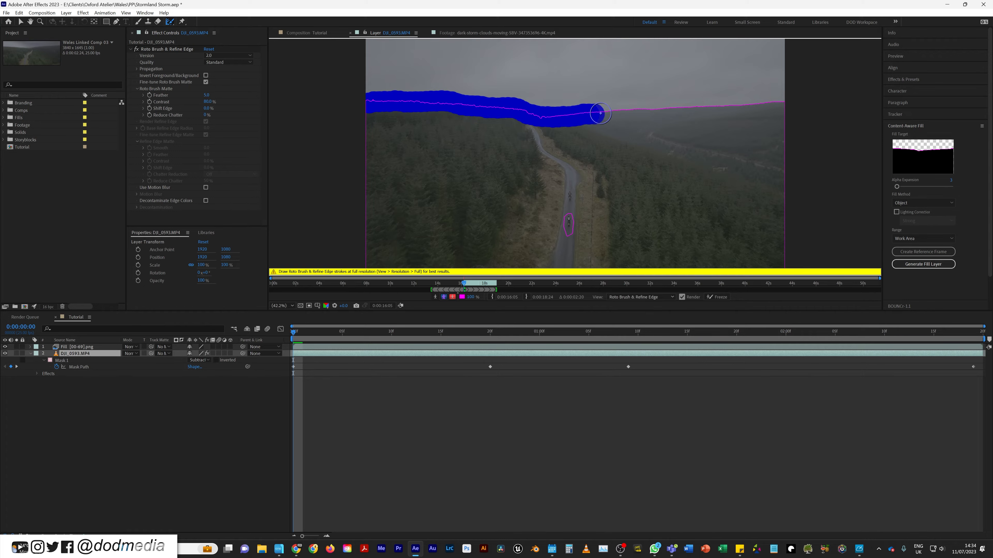
pyautogui.moveTo(598, 113); pyautogui.dragTo(753, 99)
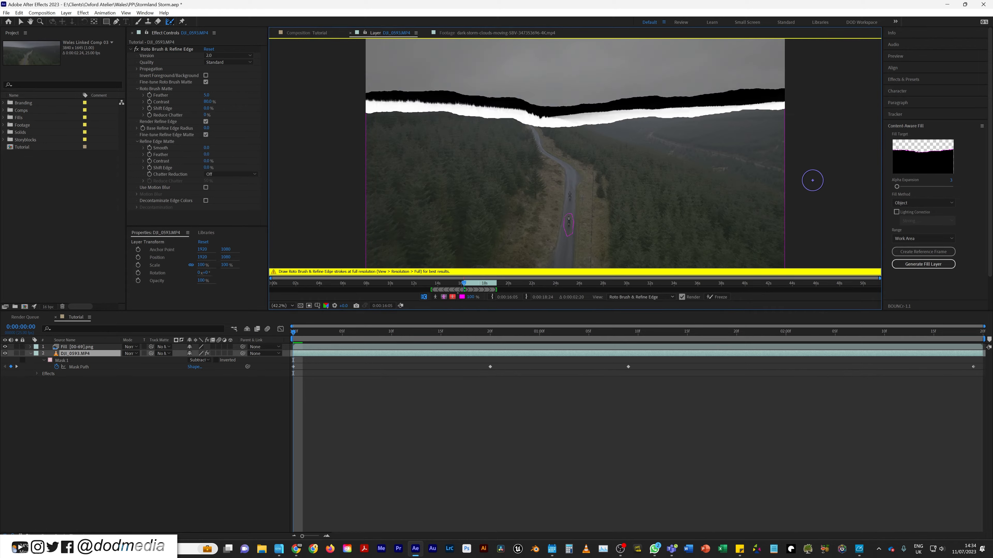
pyautogui.moveTo(476, 108)
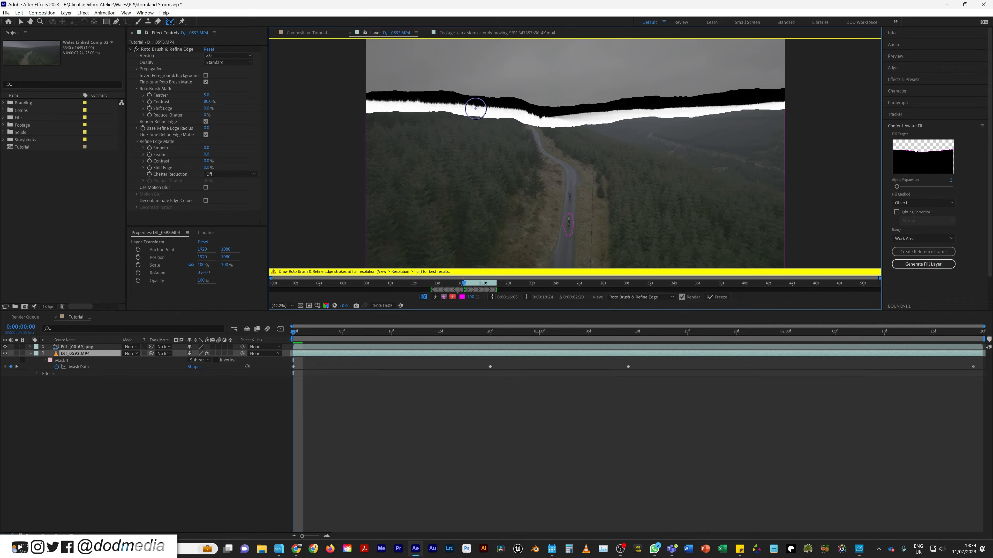
pyautogui.moveTo(462, 112)
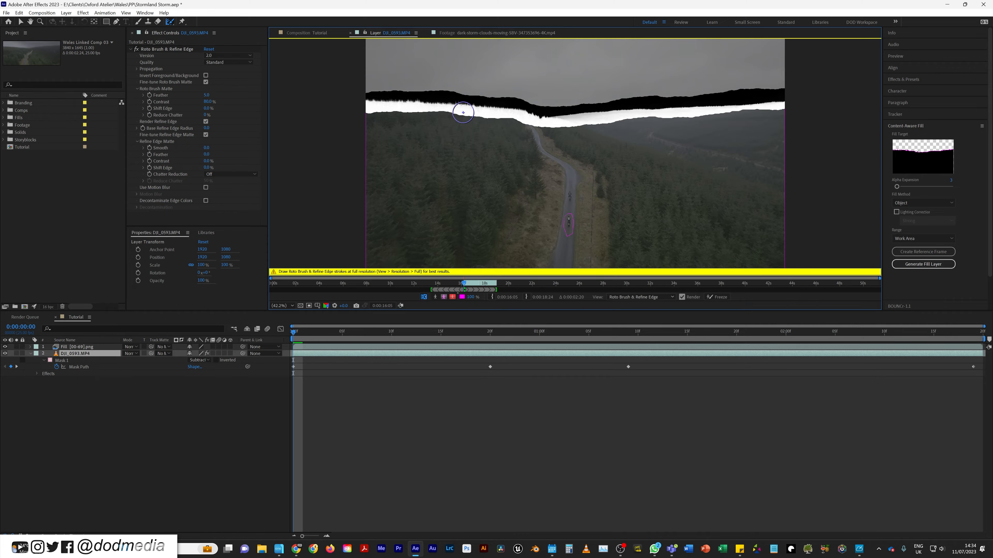
# Step: Set Roto Brush & Refine Edge Quality to Best
pyautogui.click(228, 62)
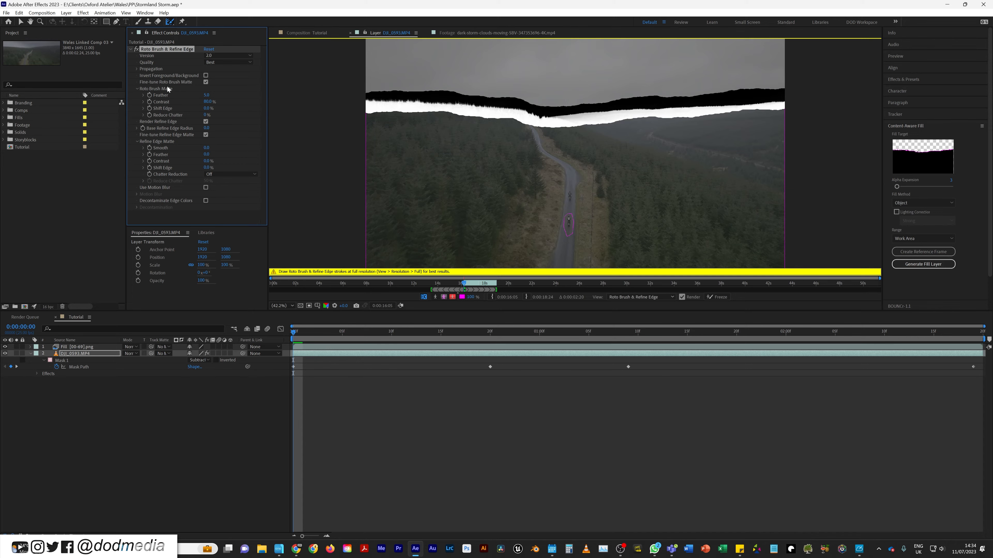
pyautogui.moveTo(214, 105)
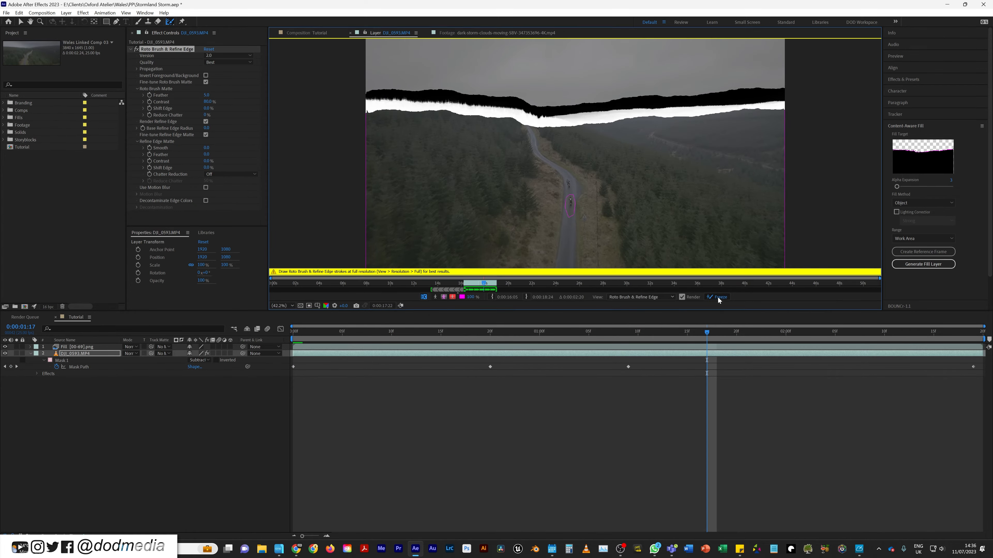
# Step: Freeze the propagated sky matte and return to the Composition view
pyautogui.click(720, 296)
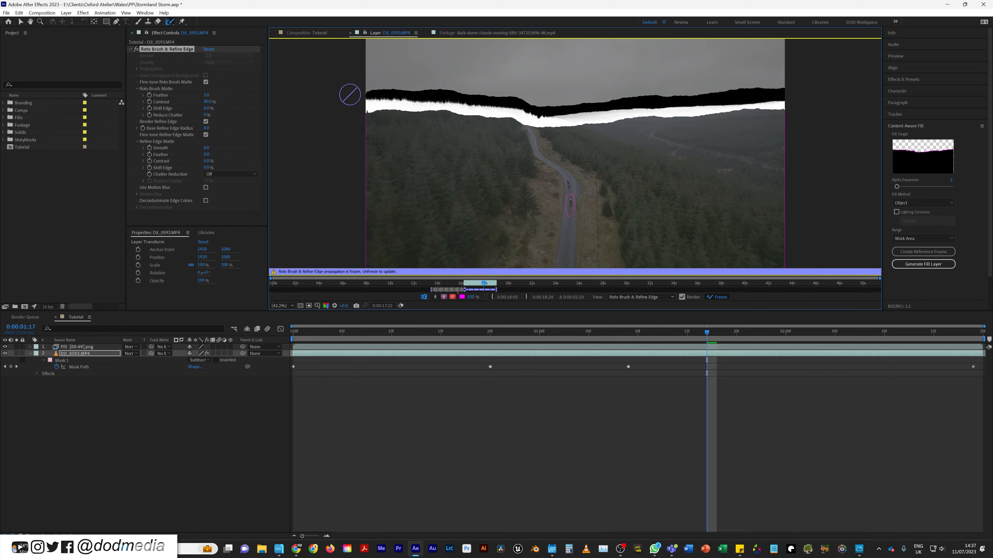
pyautogui.moveTo(366, 90)
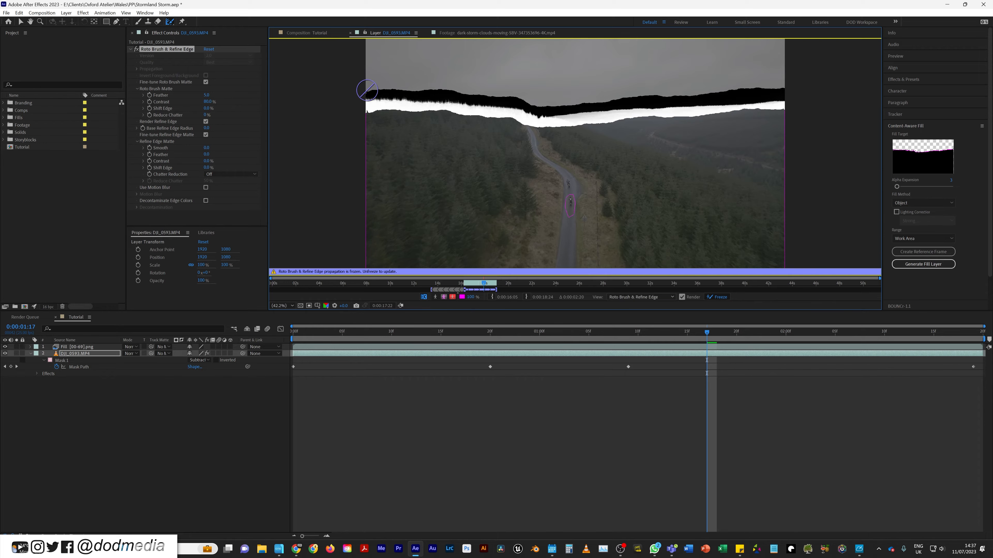
pyautogui.moveTo(665, 129)
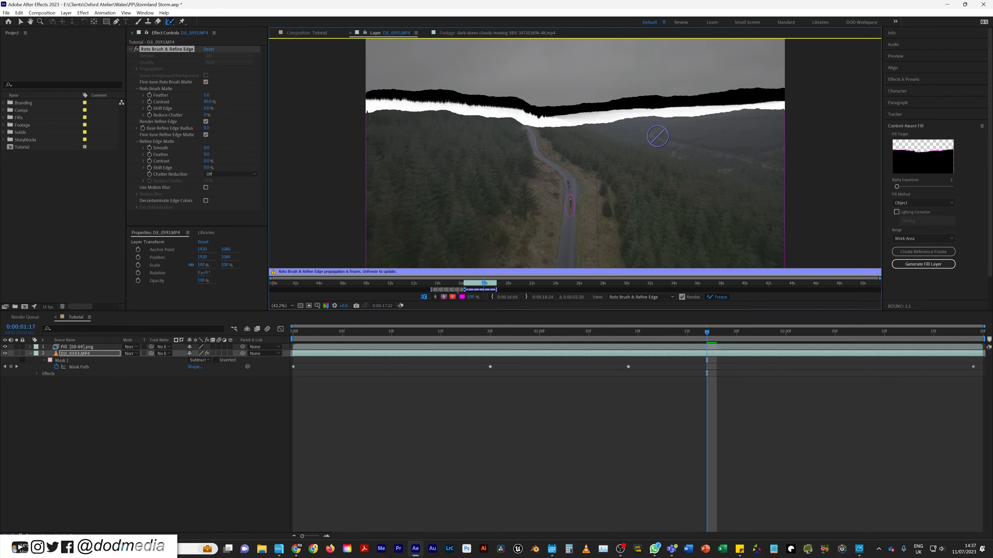
pyautogui.click(305, 32)
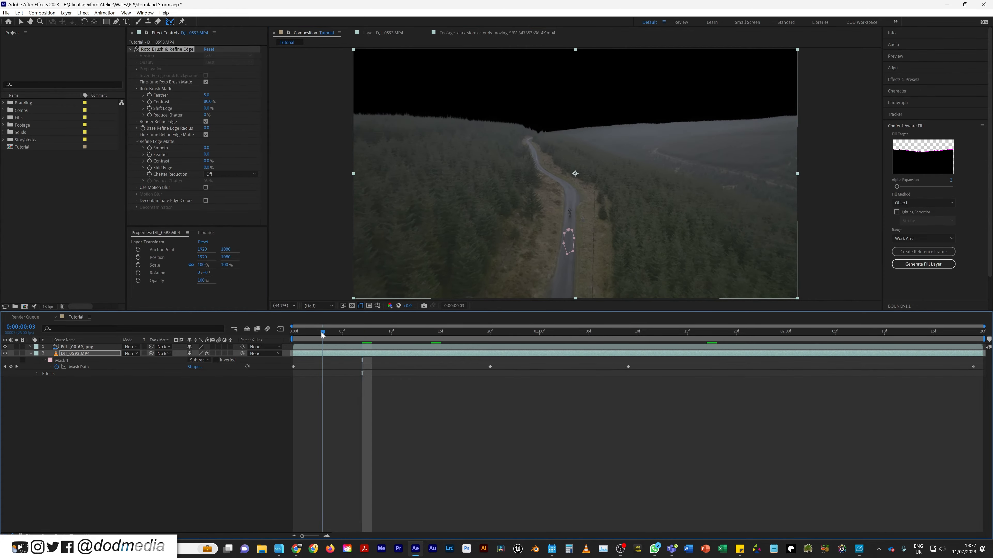
# Step: Duplicate the drone layer, name the full-frame copy 'Background', and select the first Storyblocks clip
pyautogui.click(293, 330)
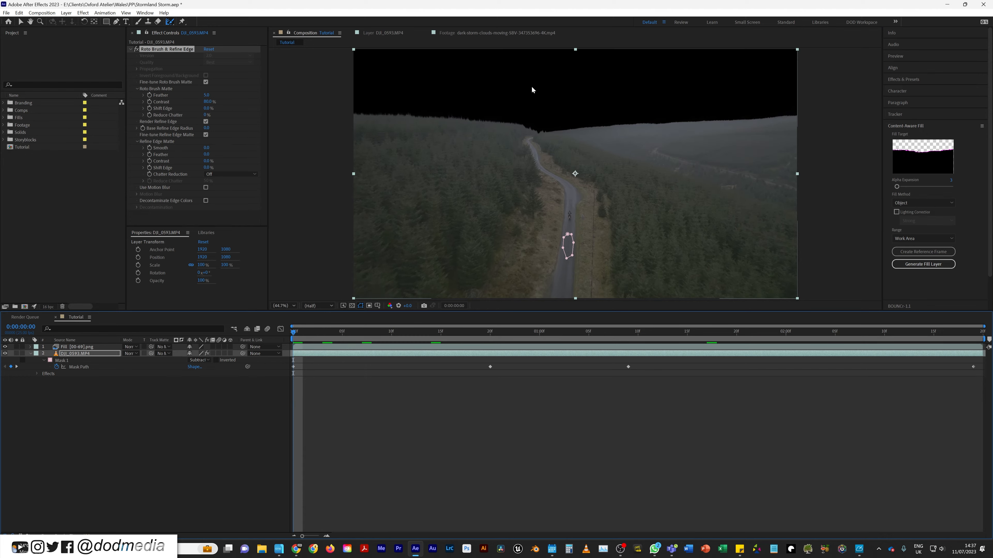
pyautogui.moveTo(590, 85)
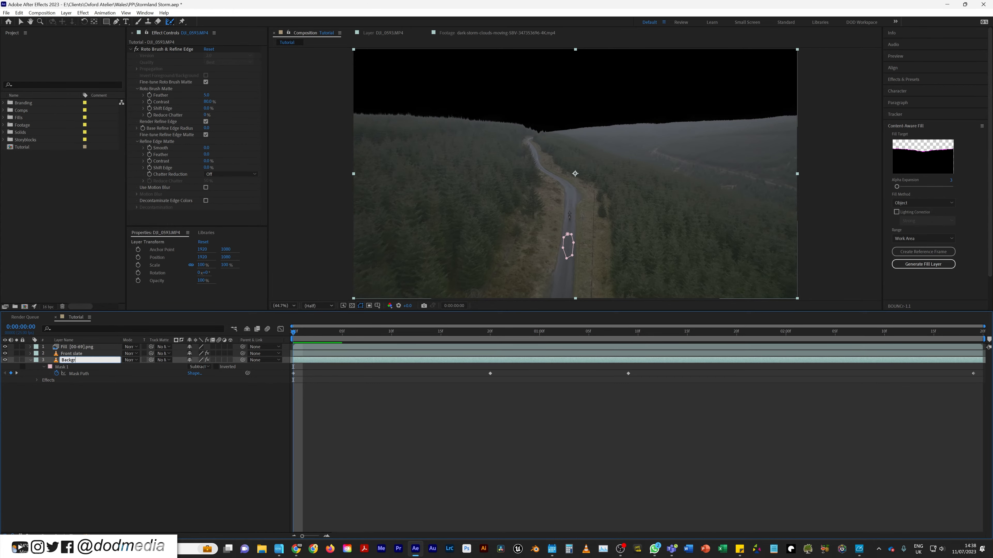
pyautogui.write('Background')
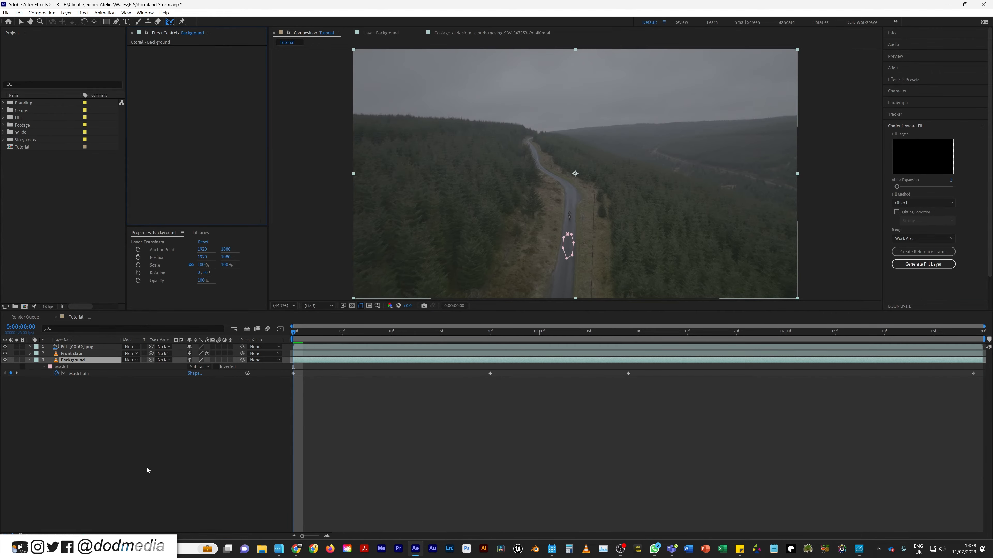
pyautogui.click(3, 140)
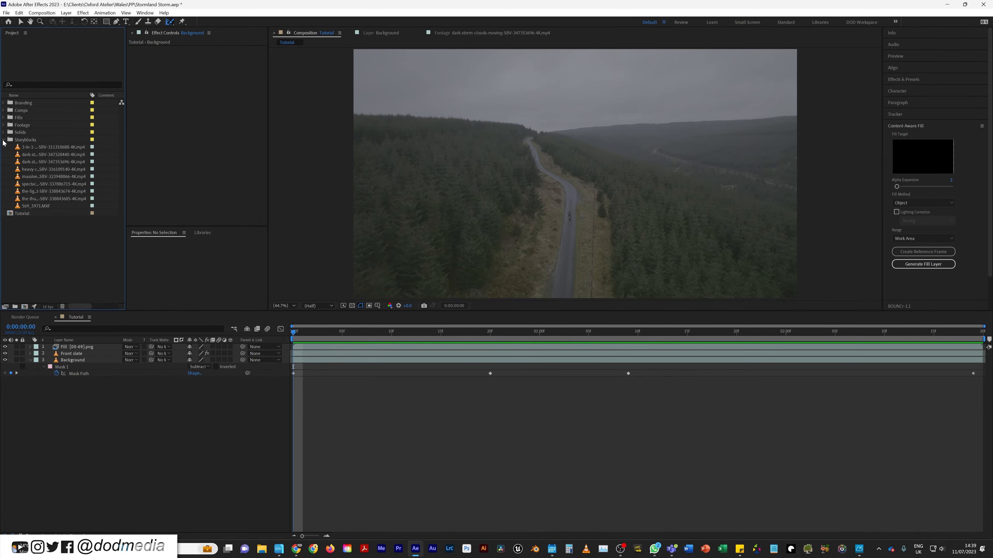
pyautogui.click(53, 146)
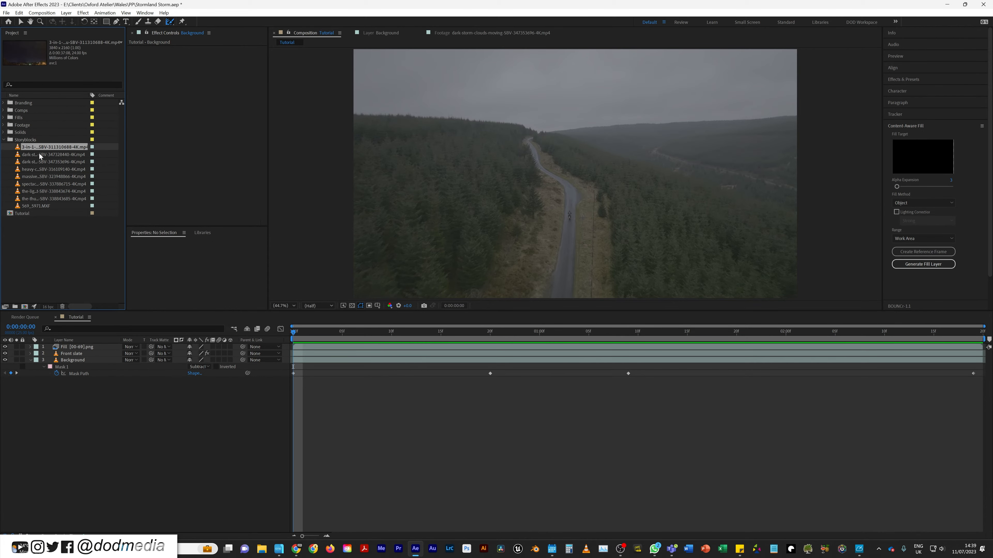
pyautogui.click(54, 155)
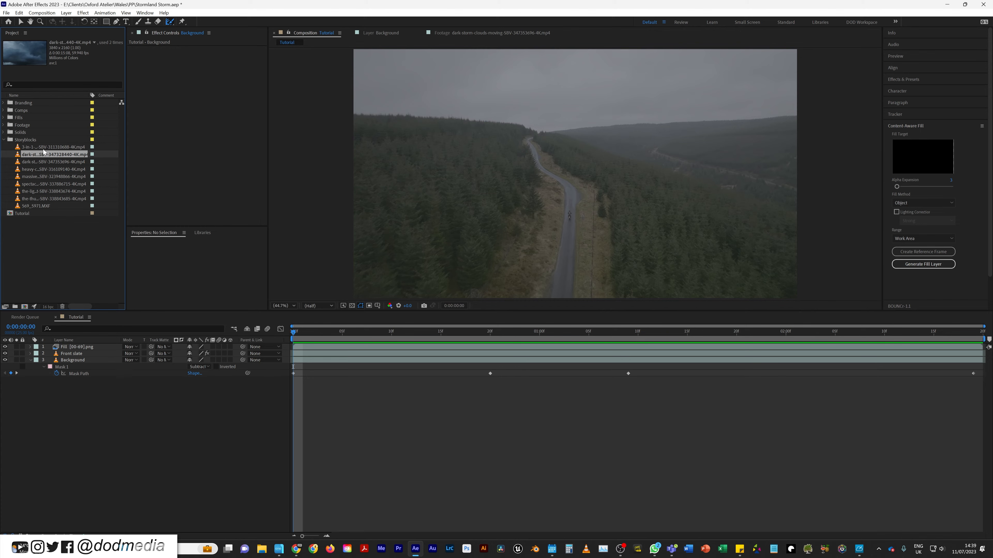
pyautogui.click(53, 192)
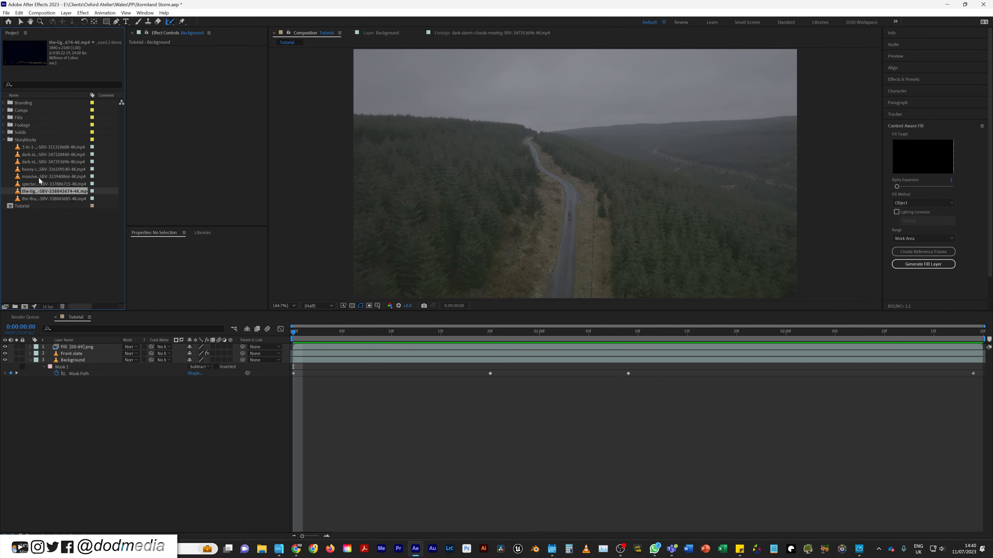
pyautogui.click(54, 147)
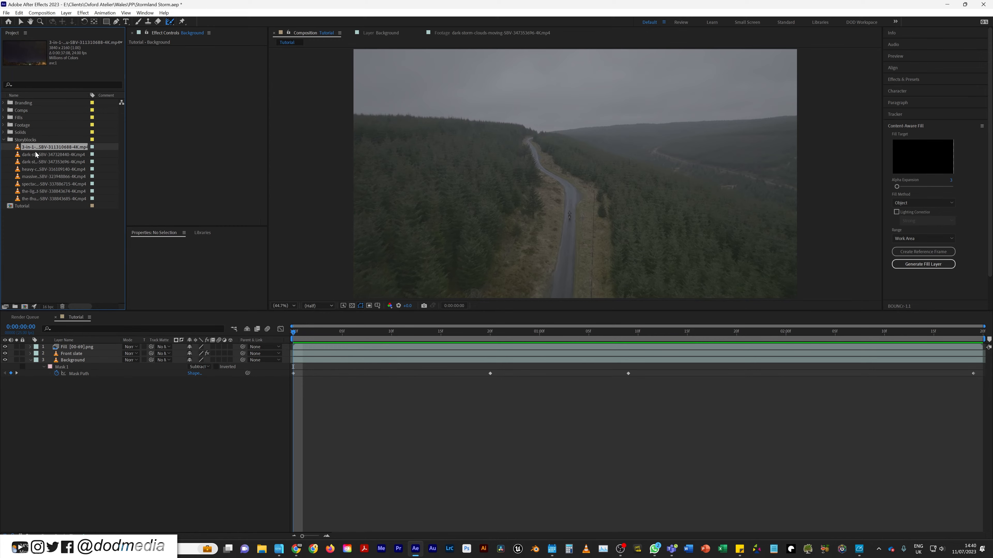
pyautogui.click(53, 191)
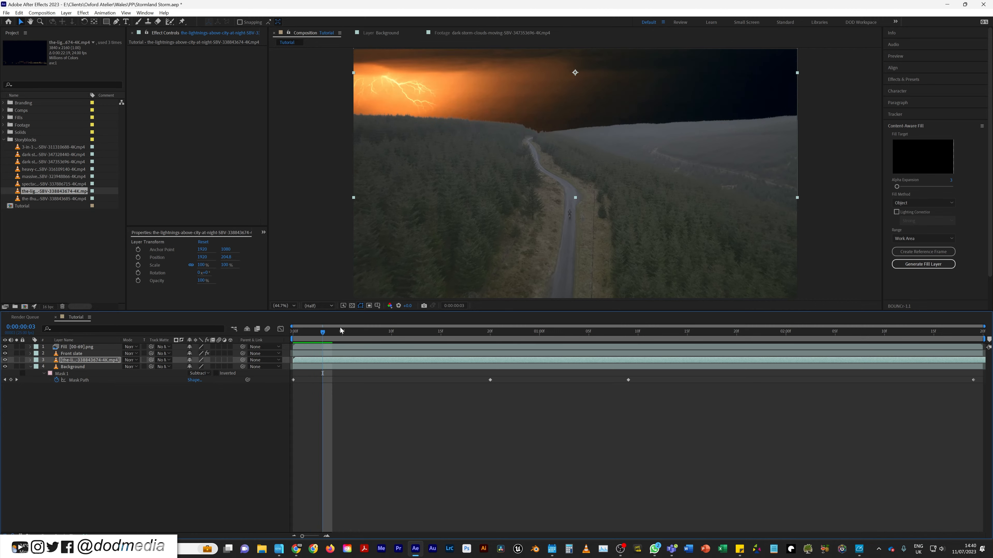
pyautogui.moveTo(147, 406)
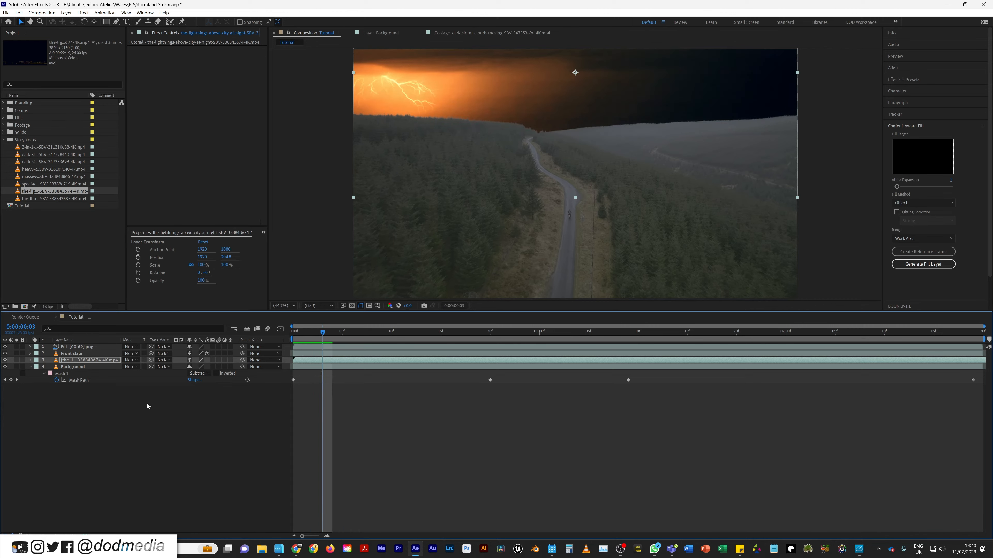
# Step: Set the lightning layer's blend mode to Screen, compare other modes, and preview the composite
pyautogui.click(130, 360)
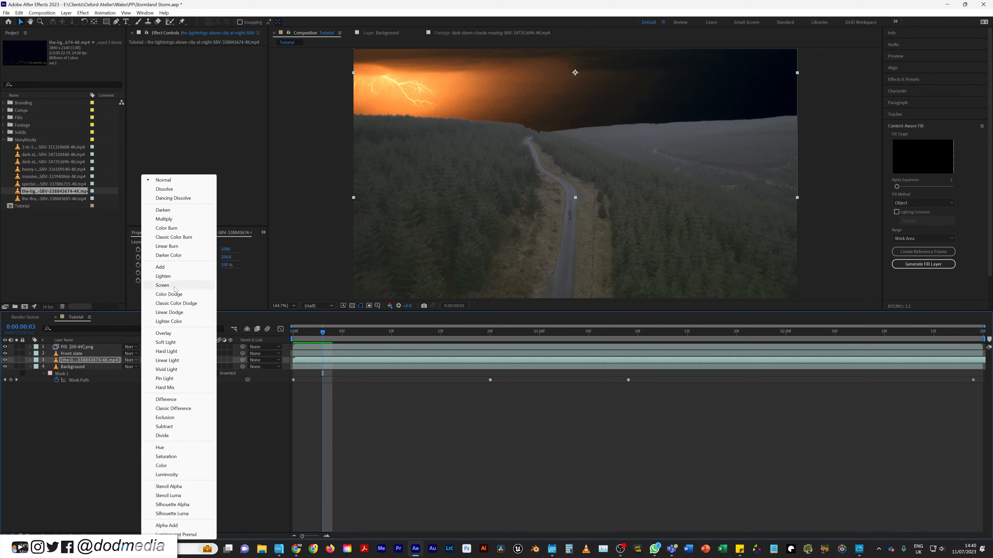
pyautogui.click(162, 285)
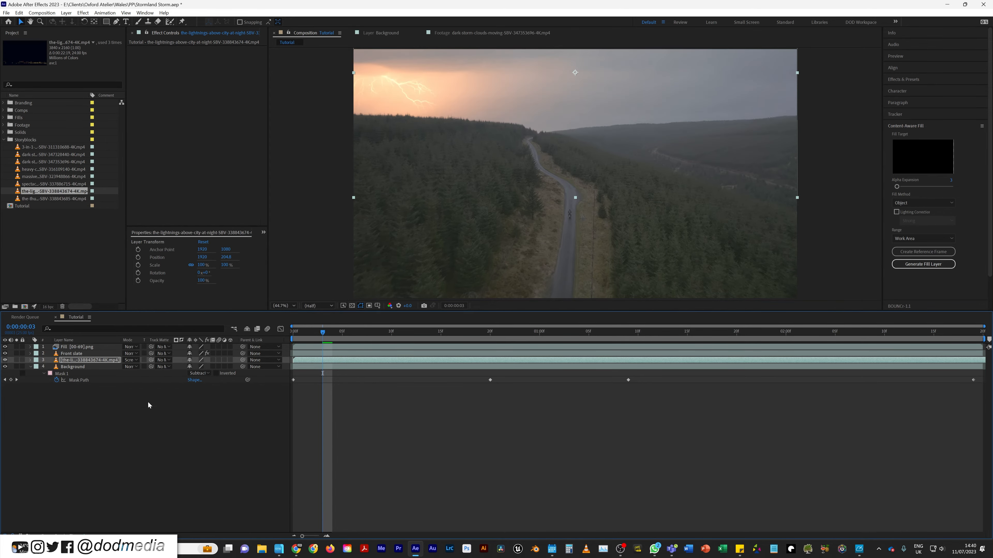
pyautogui.click(129, 360)
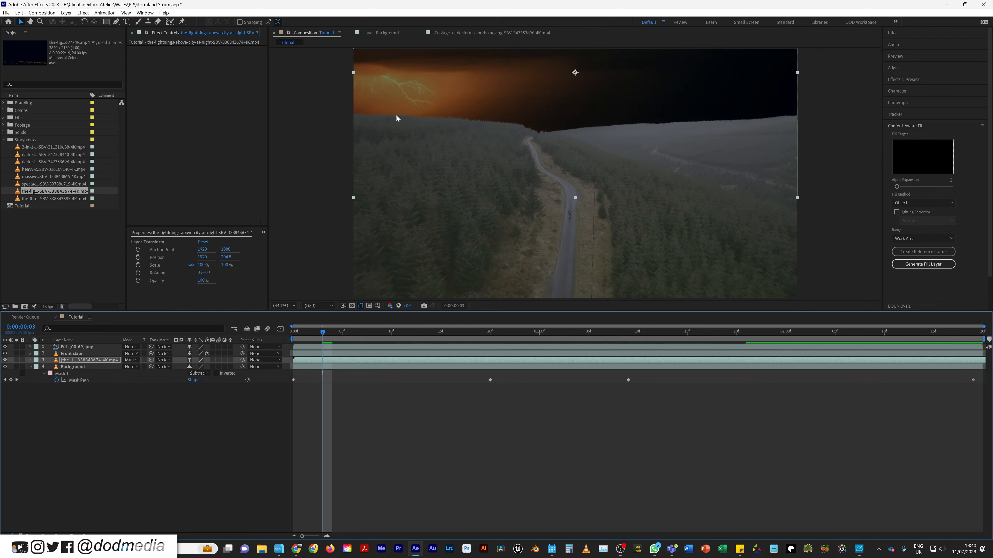
pyautogui.click(129, 361)
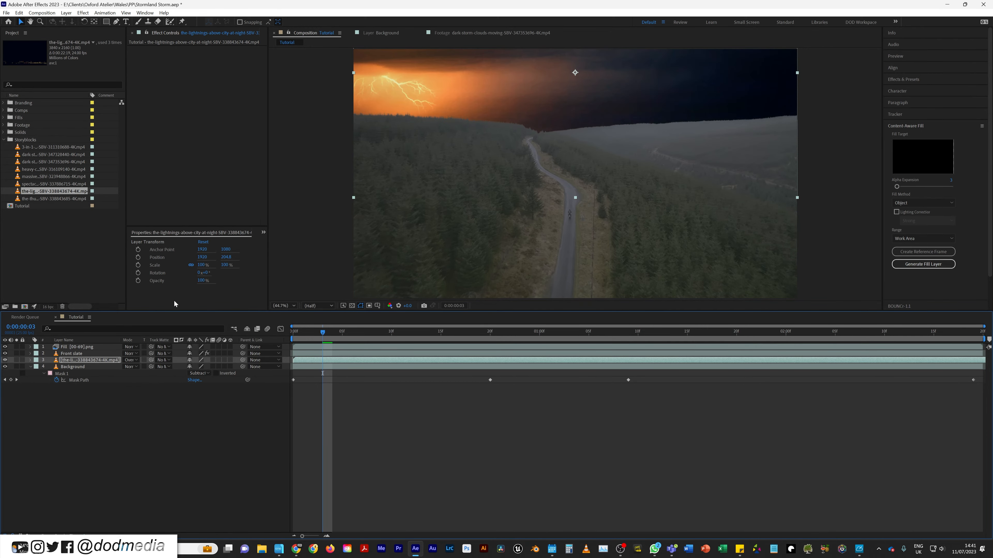
pyautogui.click(131, 361)
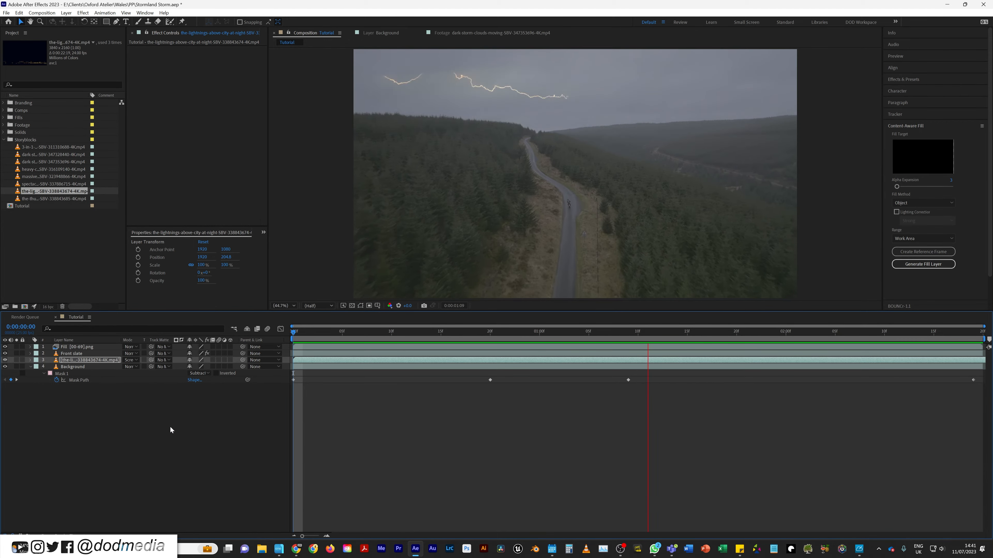
pyautogui.click(450, 331)
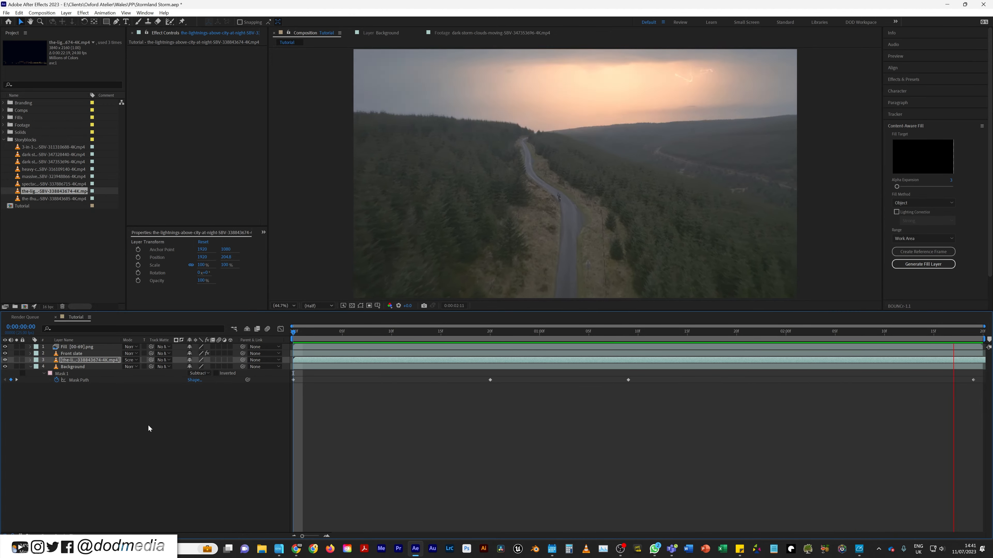
# Step: Stop on a lightning frame and add a second Lumetri Color effect to Adjustment Layer 5
pyautogui.click(618, 331)
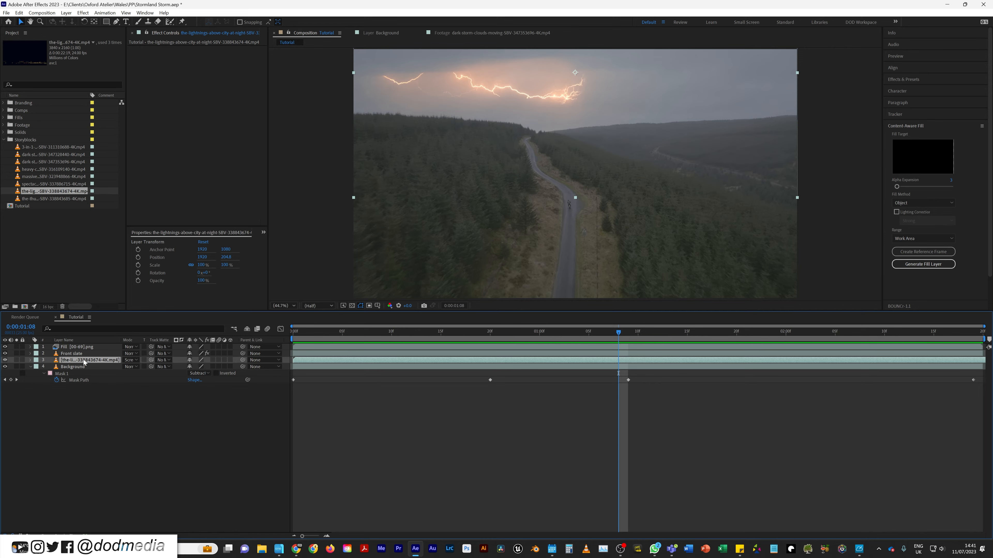
pyautogui.write('curve')
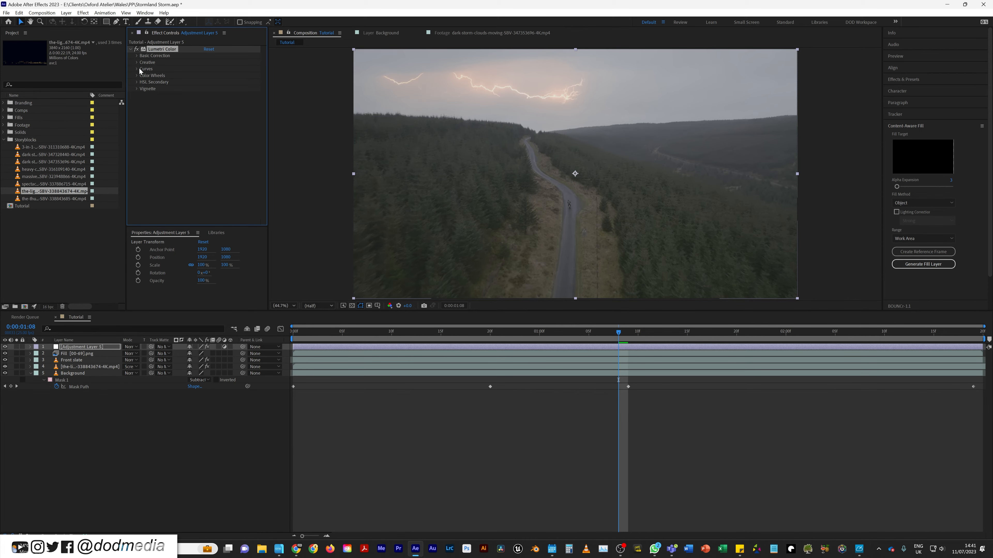
pyautogui.click(138, 62)
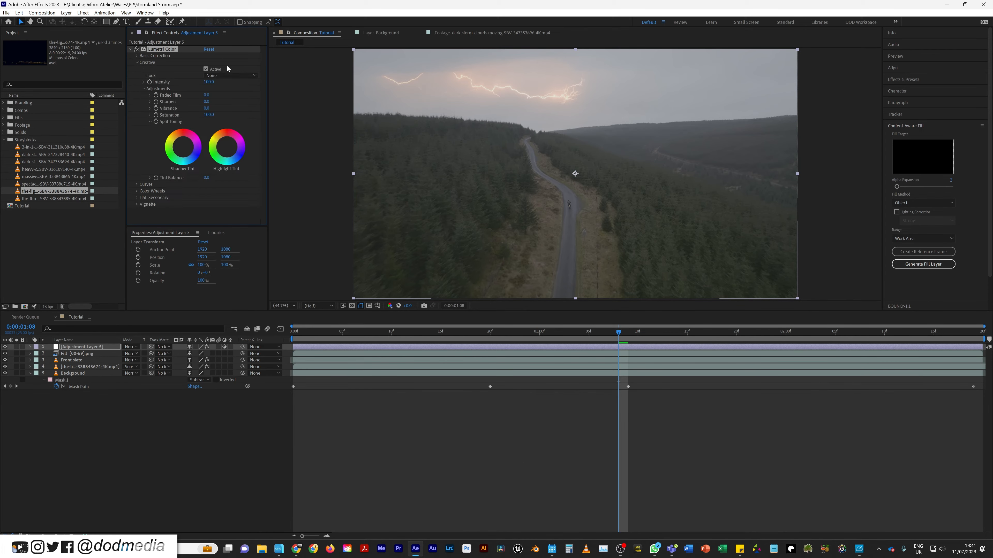
pyautogui.click(231, 75)
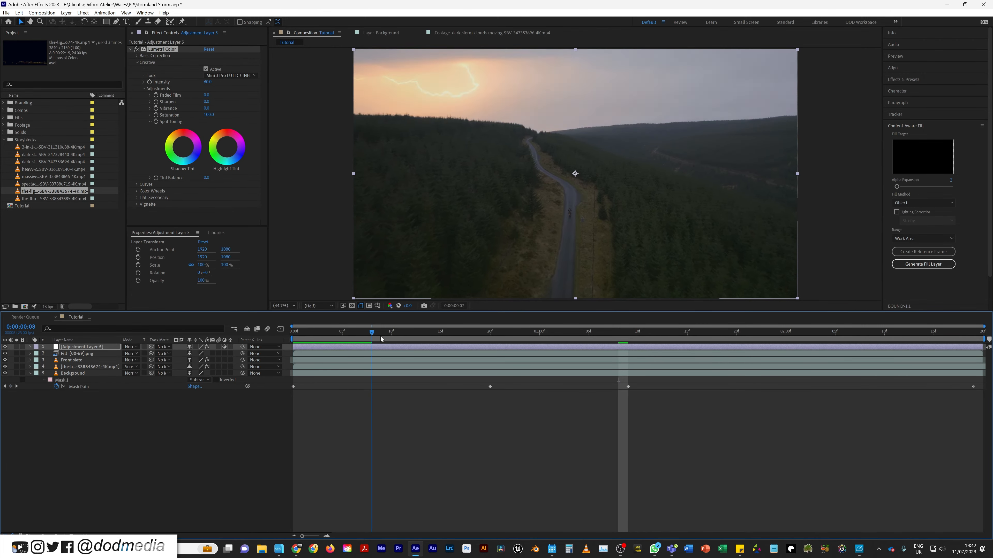
# Step: Grade shadows, midtones and highlights dark and purple-tinted, checking across frames
pyautogui.click(676, 331)
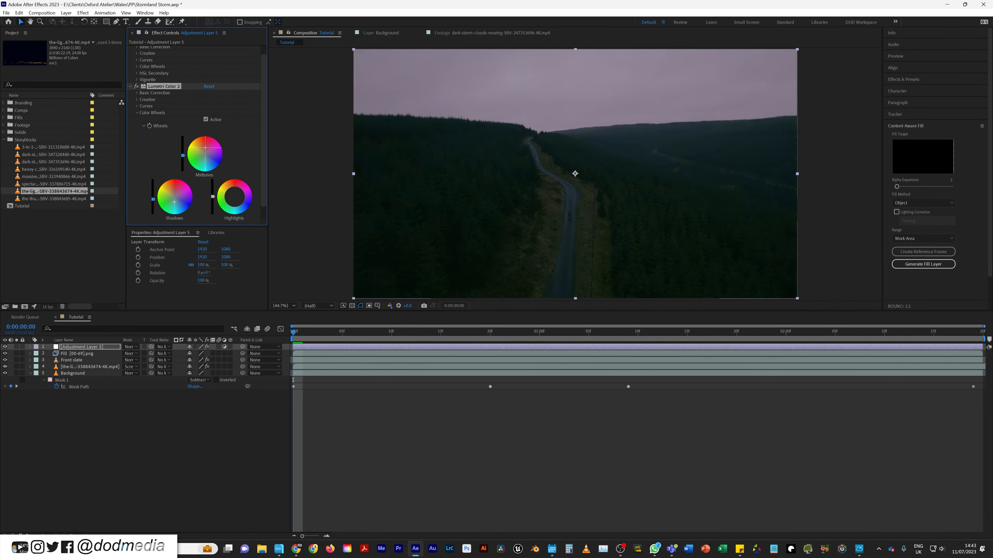
pyautogui.click(372, 331)
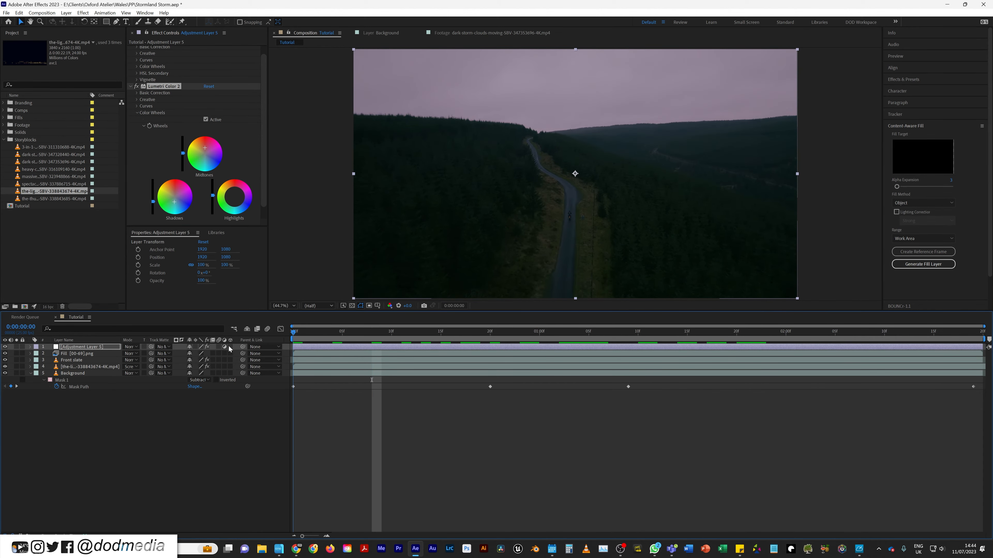
# Step: Create a white solid layer and rename it 'Lightning flashes'
pyautogui.rightClick(125, 440)
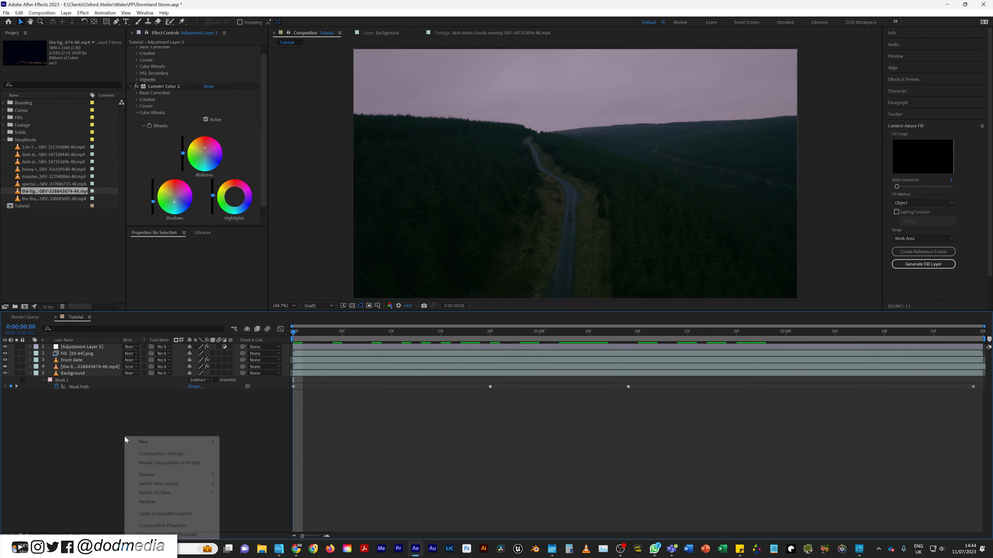
pyautogui.moveTo(143, 441)
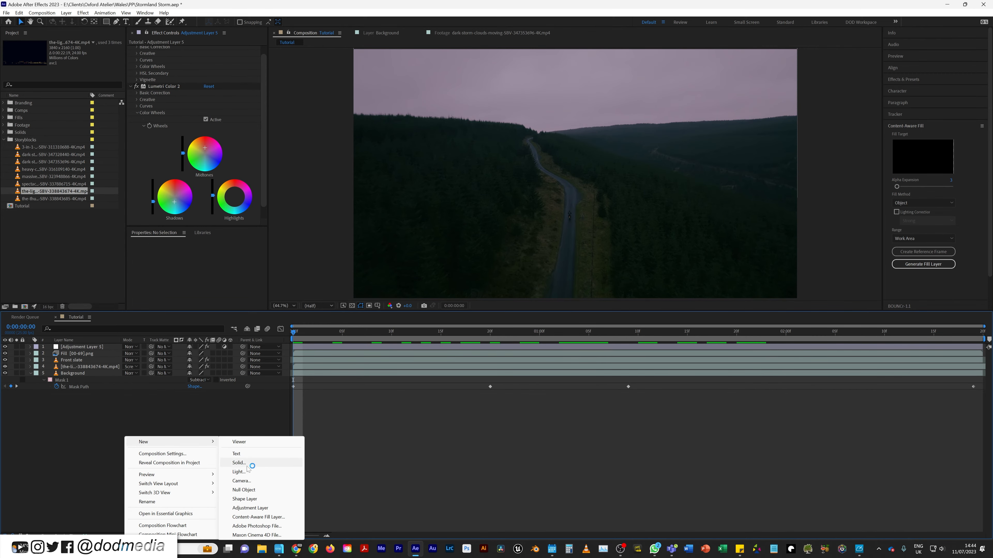
pyautogui.click(239, 462)
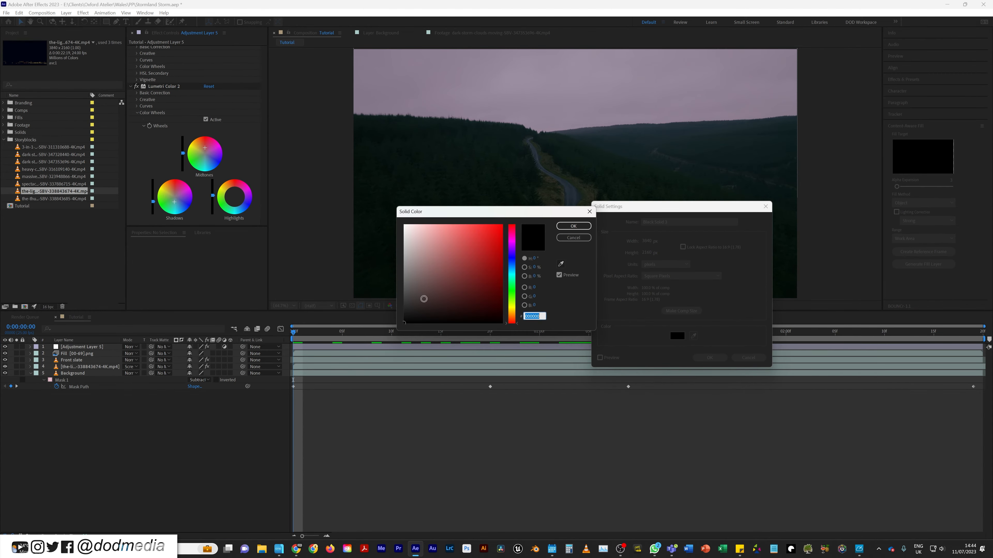
pyautogui.click(572, 226)
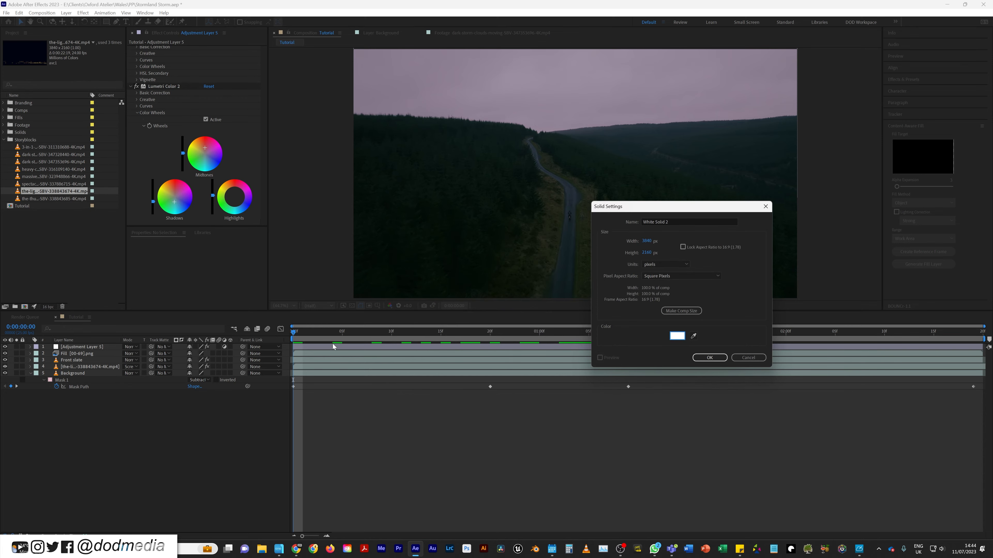
pyautogui.click(709, 358)
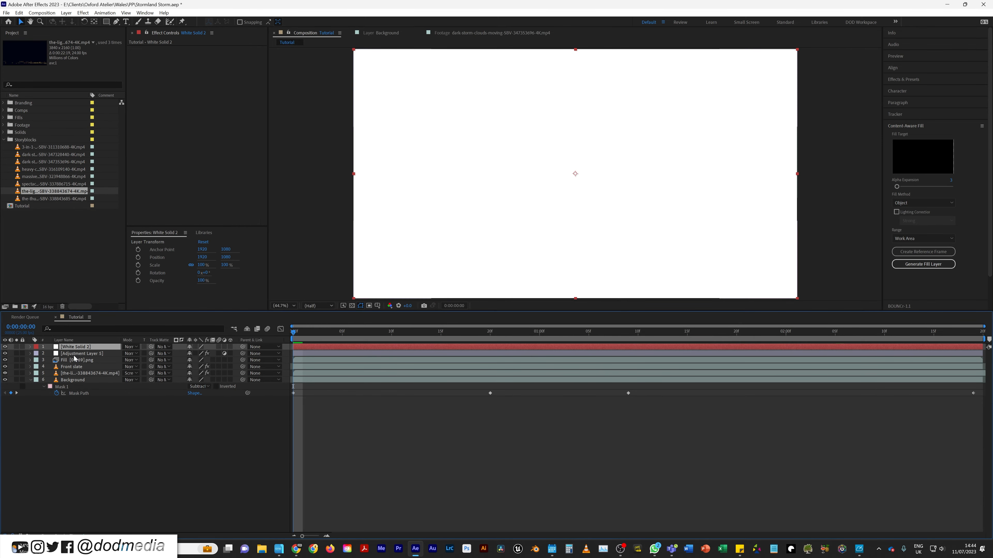
pyautogui.doubleClick(82, 347)
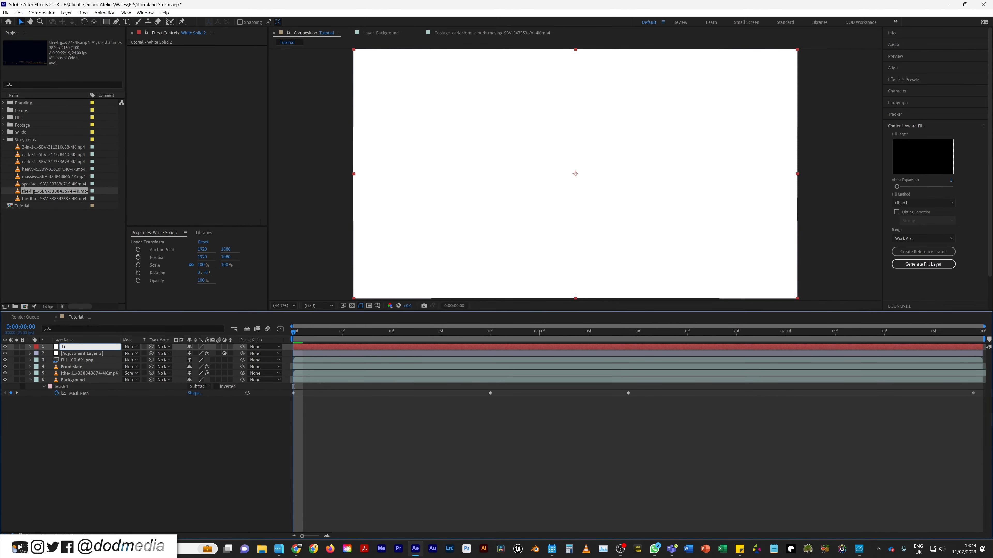
pyautogui.write('Lightning flashes')
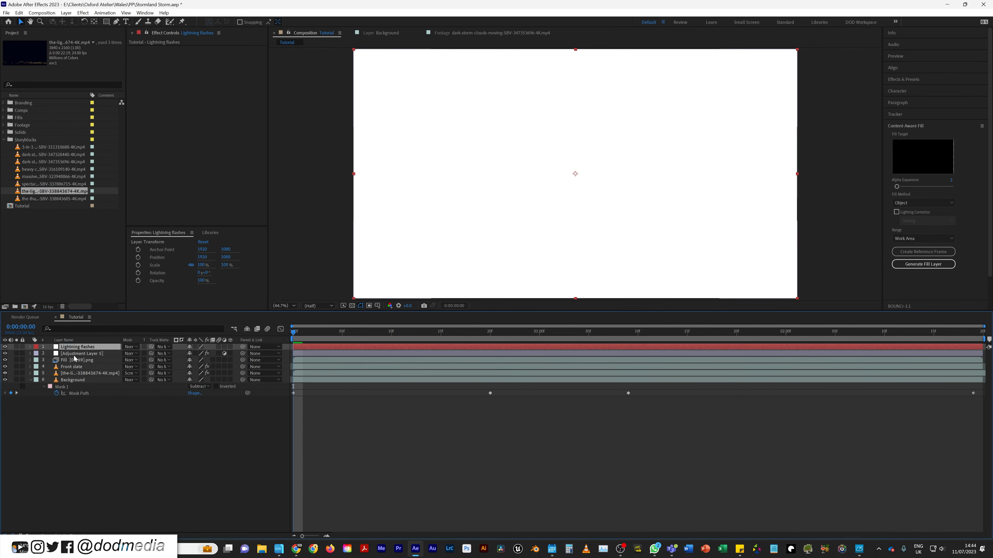
# Step: Set the Lightning Flashes solid to 10% opacity with Add blend mode
pyautogui.click(37, 347)
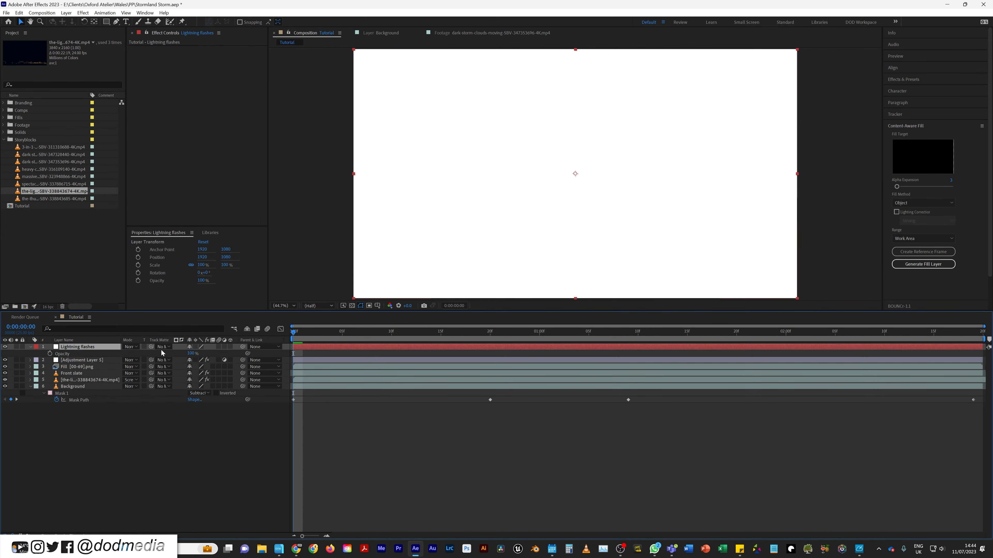
pyautogui.moveTo(204, 280); pyautogui.dragTo(204, 294)
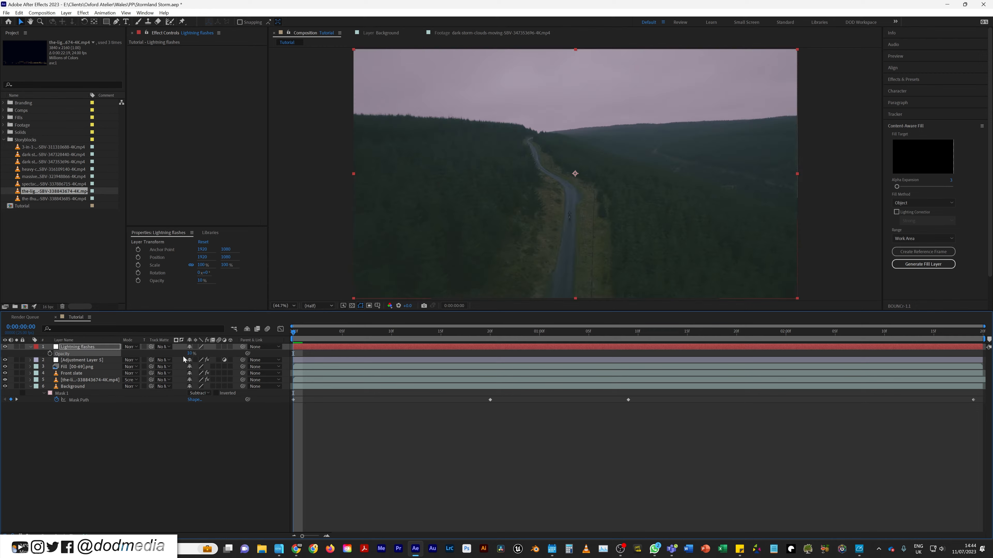
pyautogui.click(130, 347)
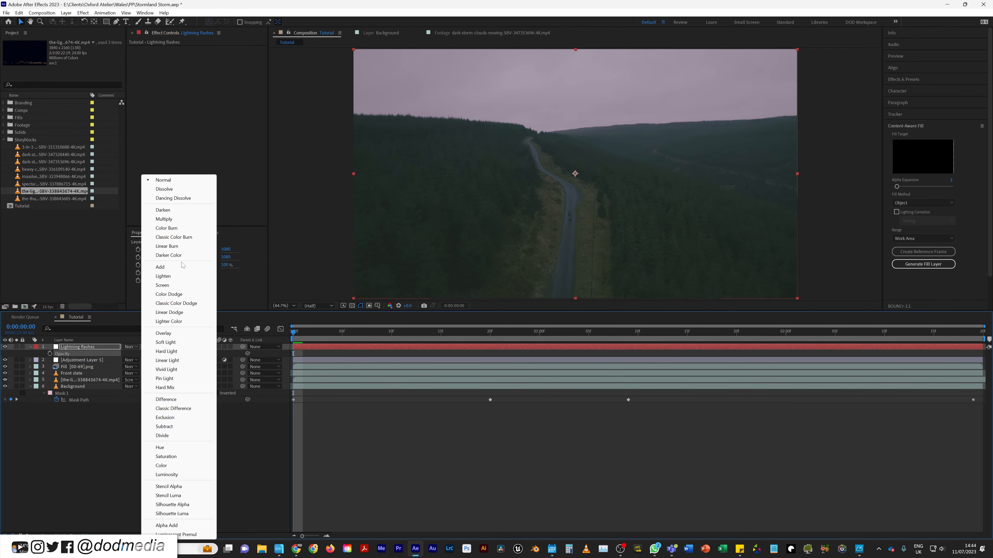
pyautogui.click(161, 267)
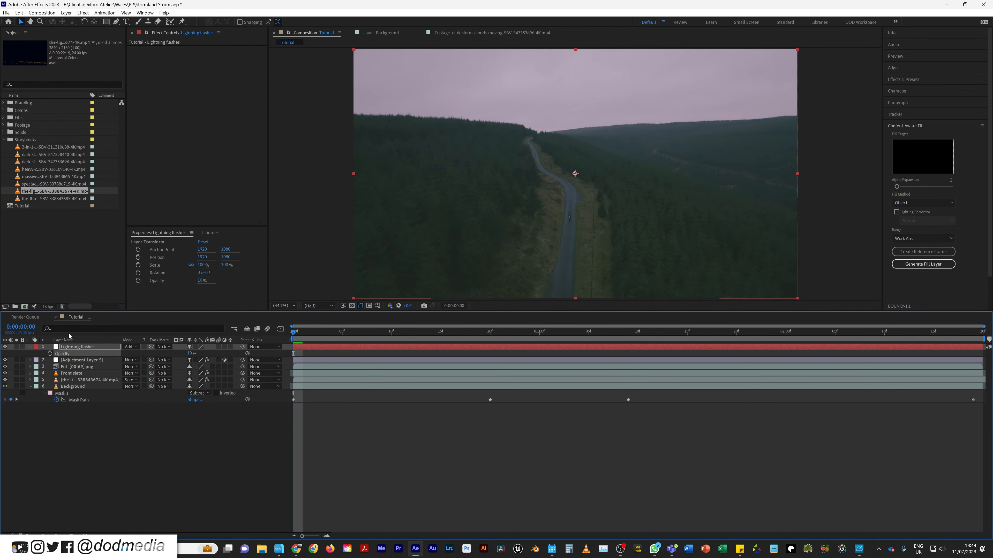
pyautogui.click(313, 331)
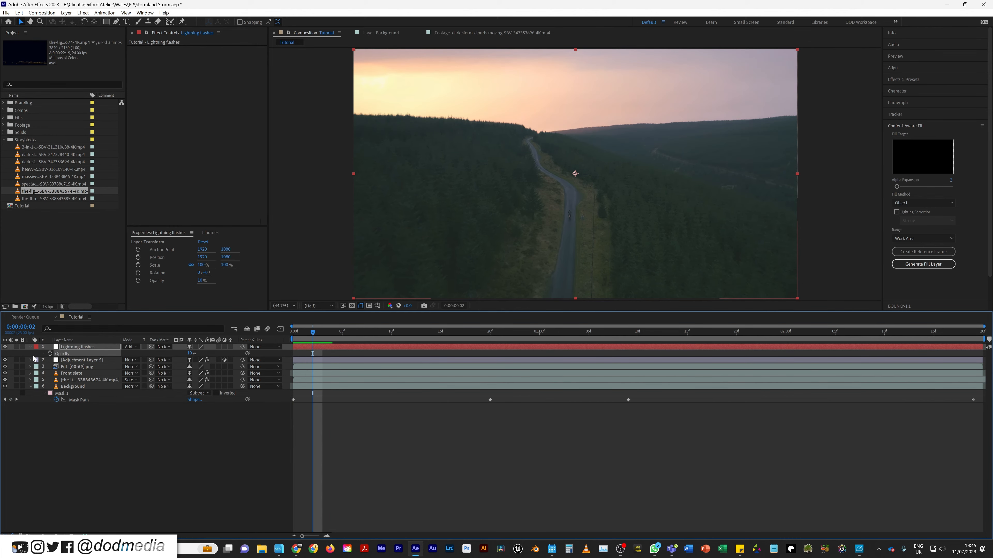
# Step: Enable Opacity keyframing on Lightning Flashes and key the first strikes' flicker values
pyautogui.click(313, 353)
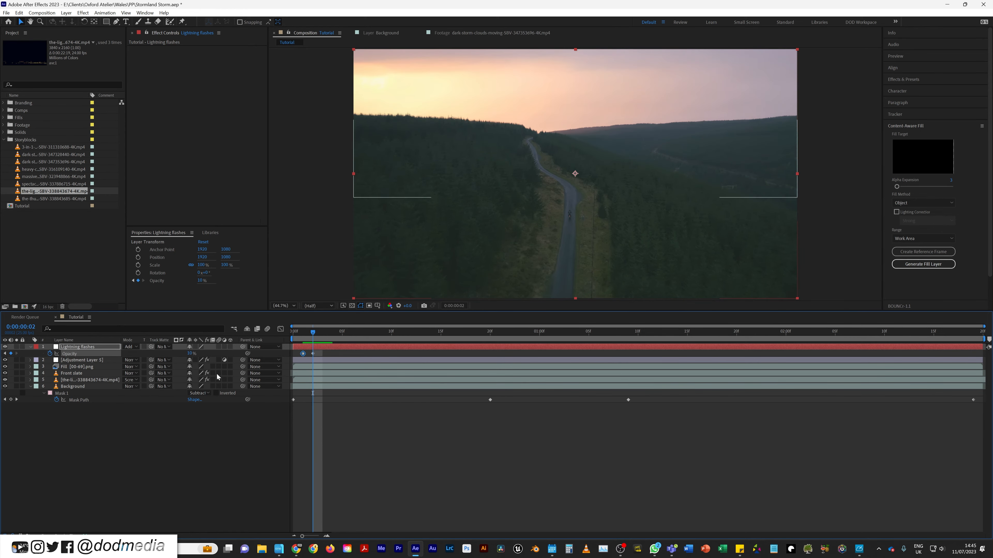
pyautogui.click(193, 353)
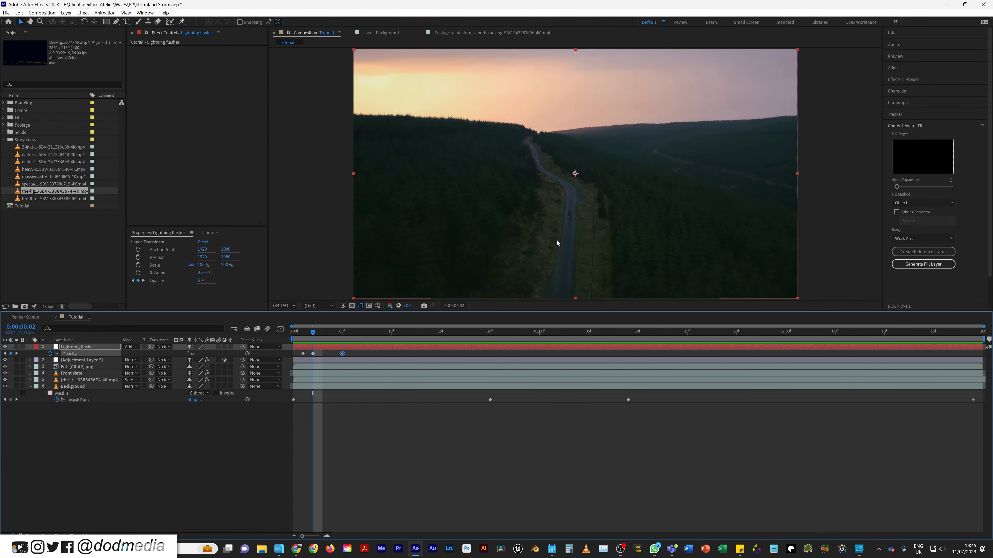
pyautogui.moveTo(485, 416)
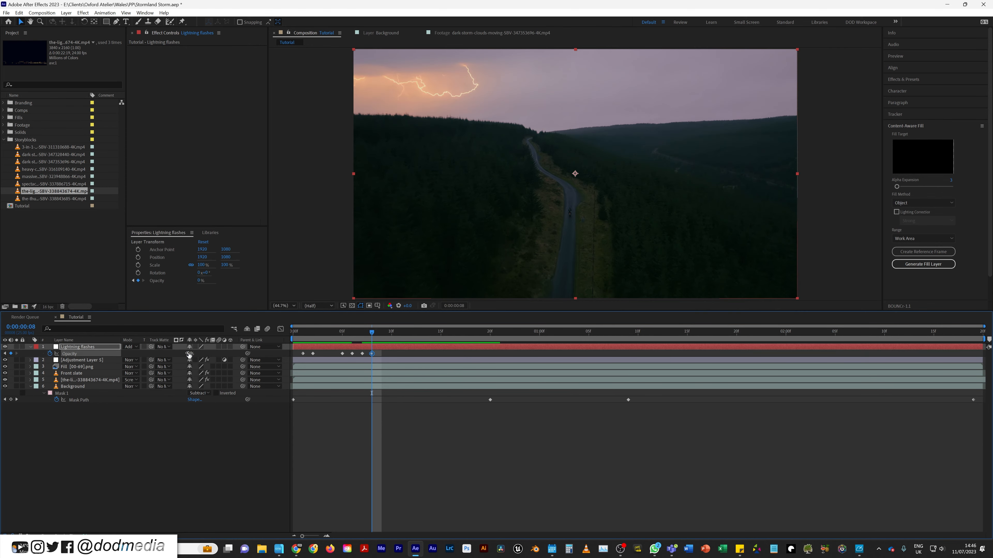
pyautogui.click(460, 331)
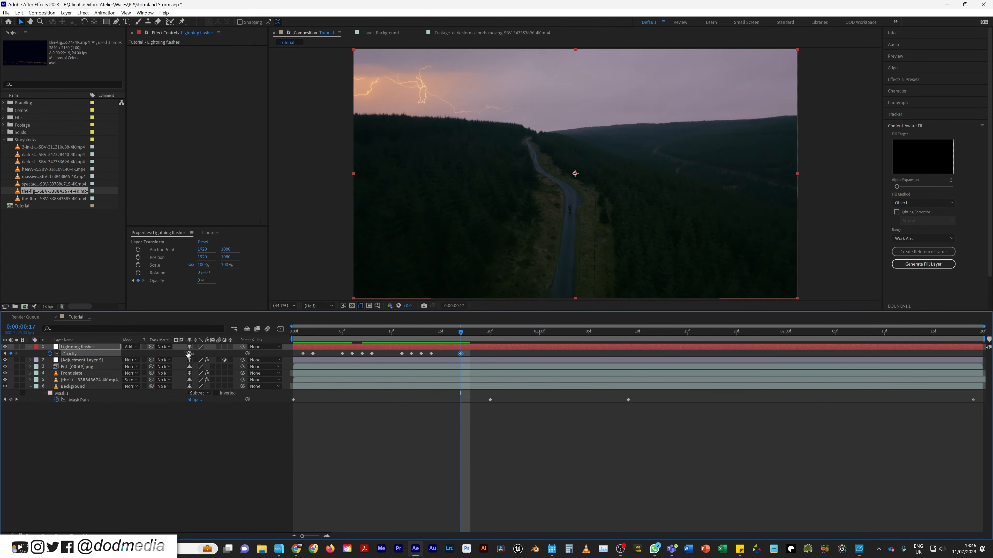
pyautogui.click(519, 331)
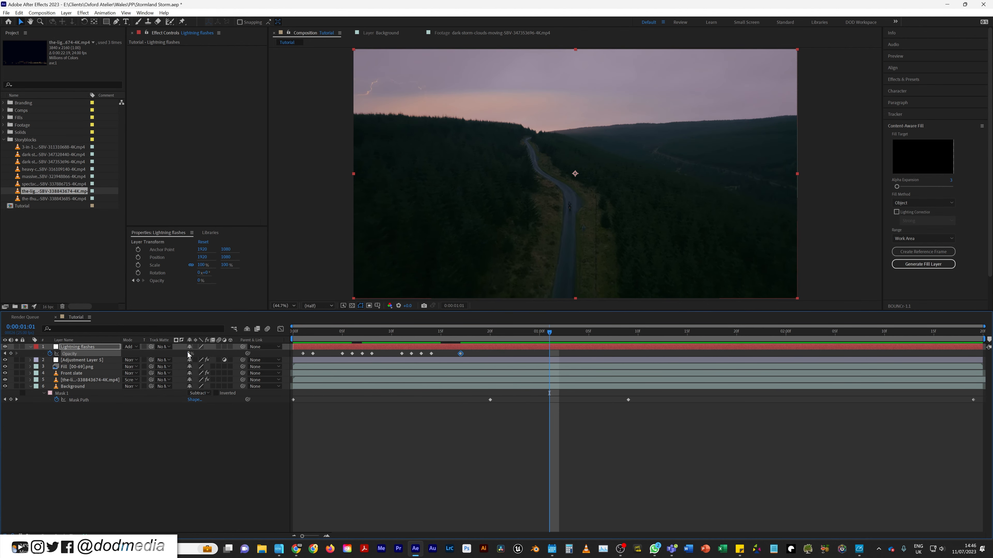
pyautogui.moveTo(226, 370)
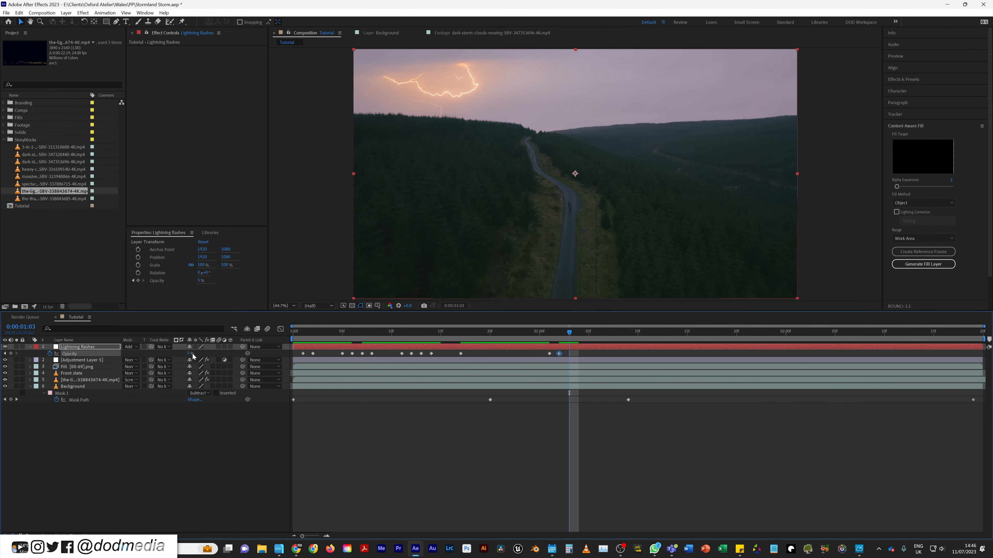
# Step: Add opacity keyframes at later strikes, then scrub the timeline to review flicker timing
pyautogui.click(578, 331)
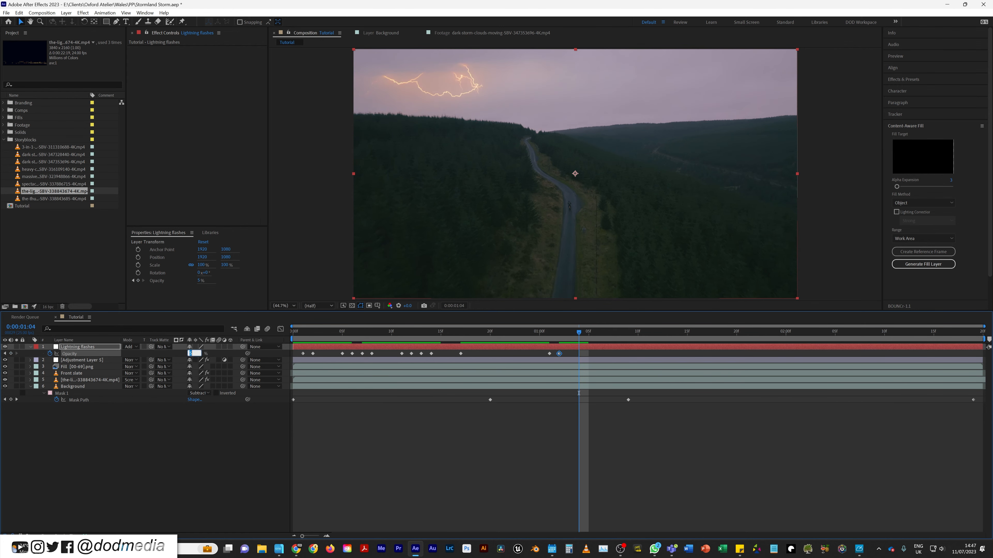
pyautogui.click(480, 331)
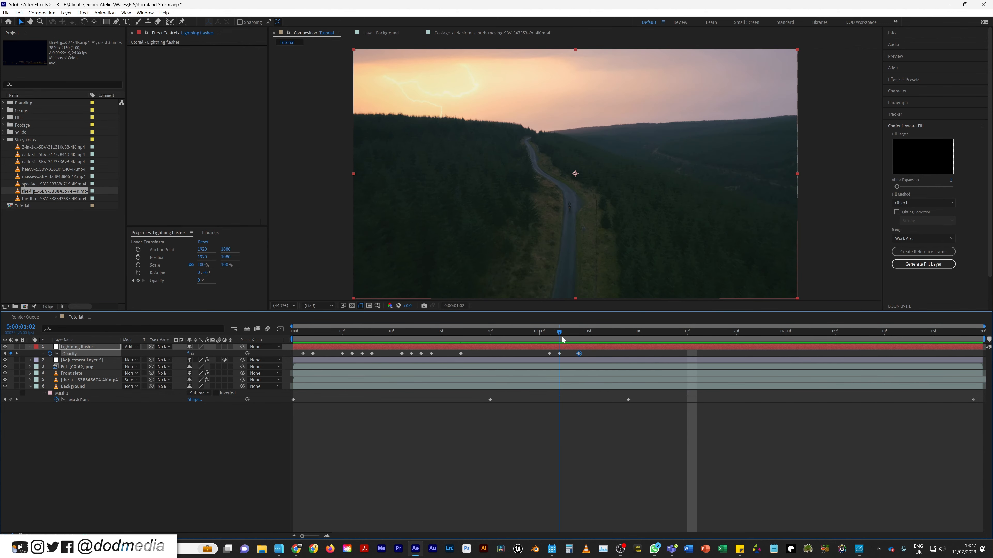
pyautogui.click(885, 330)
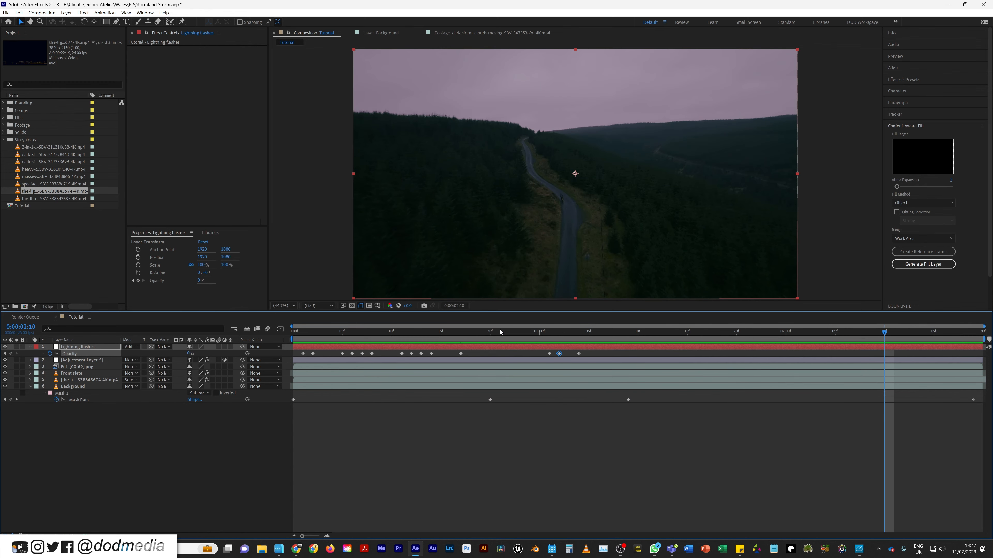
pyautogui.click(509, 331)
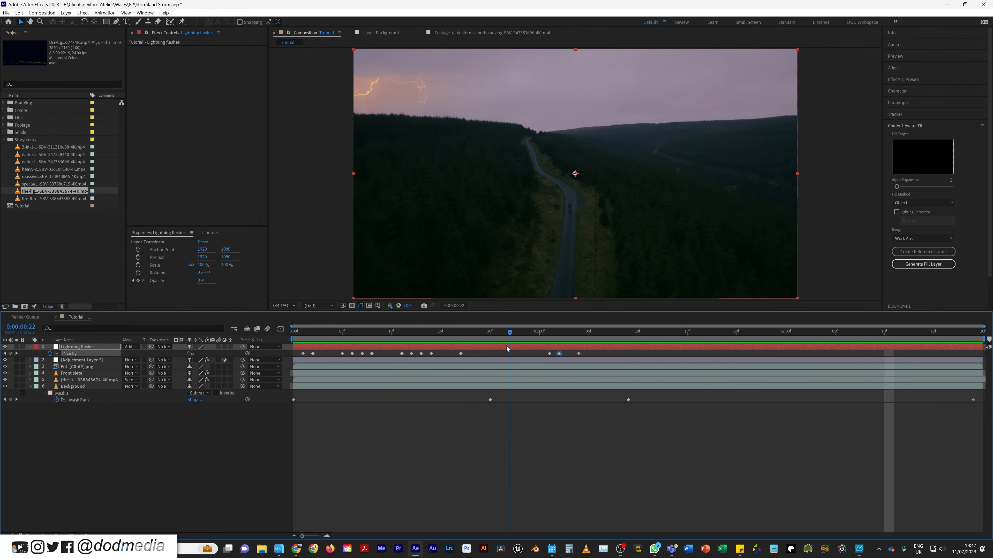